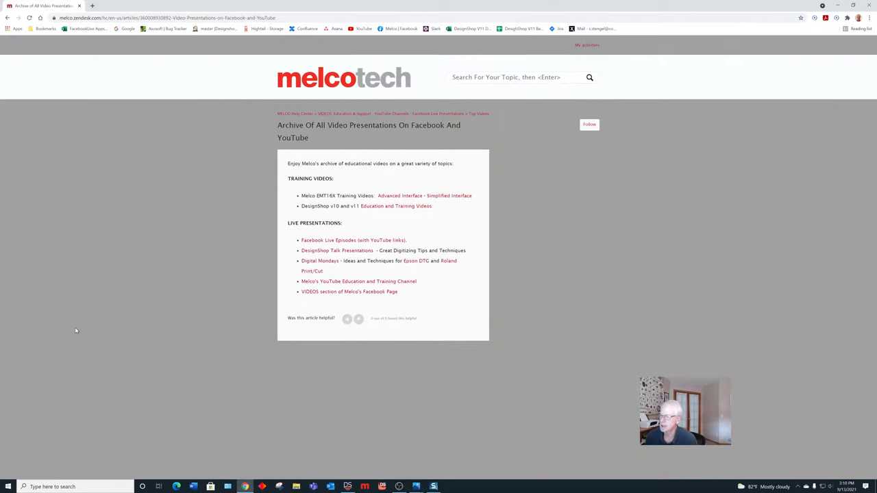
pyautogui.moveTo(246, 219)
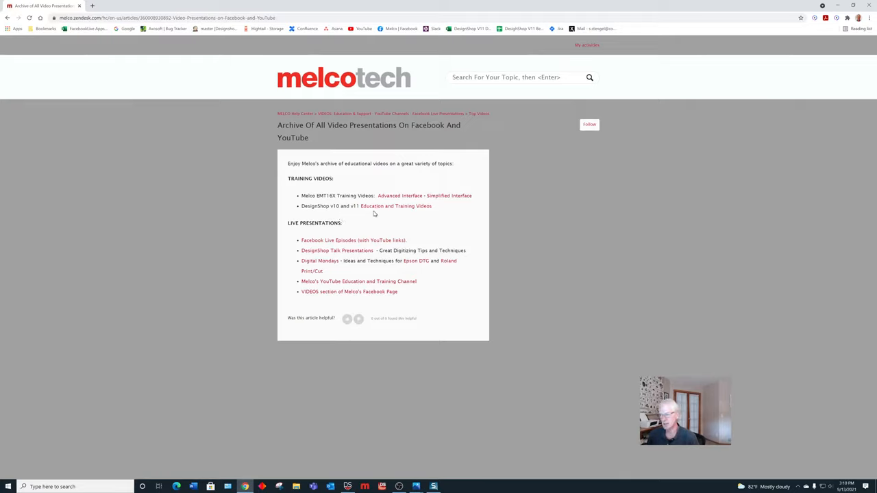
pyautogui.moveTo(396, 216)
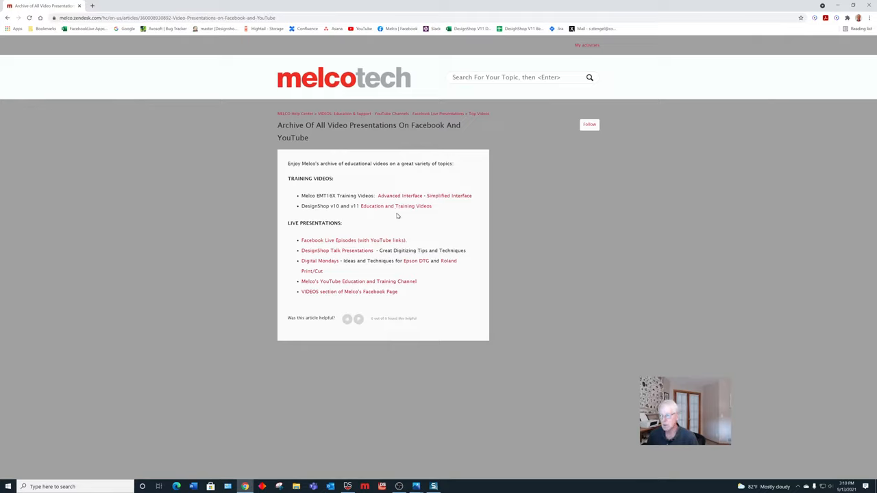
pyautogui.moveTo(425, 213)
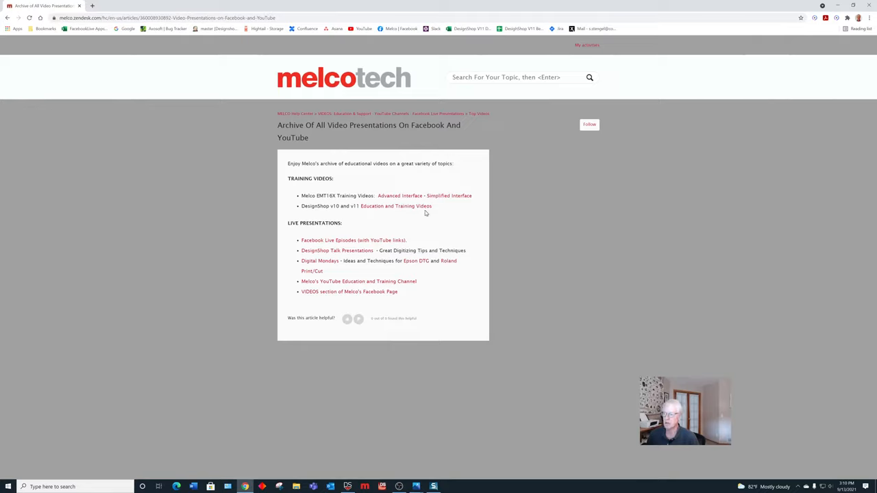
pyautogui.moveTo(426, 215)
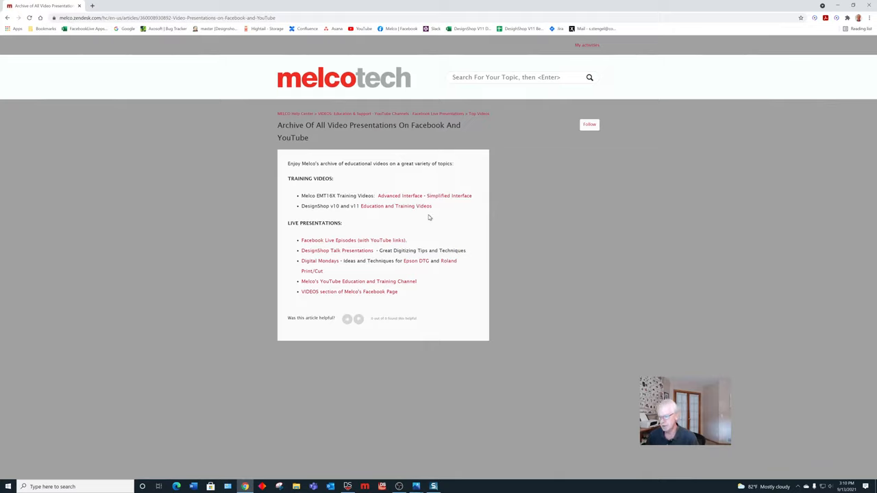
pyautogui.moveTo(287, 236)
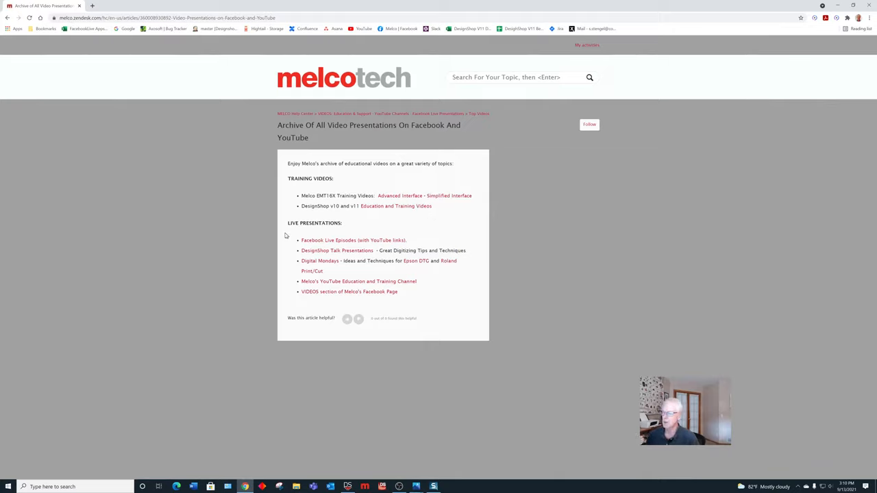
pyautogui.moveTo(445, 228)
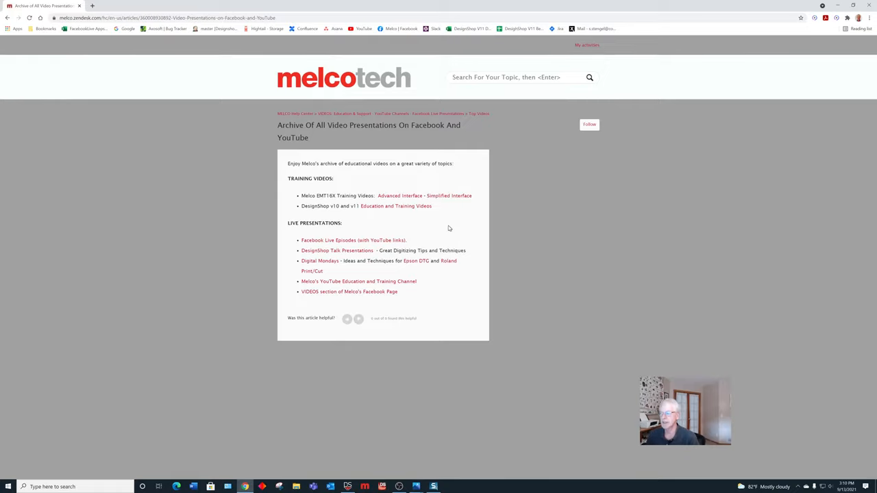
pyautogui.moveTo(352, 238)
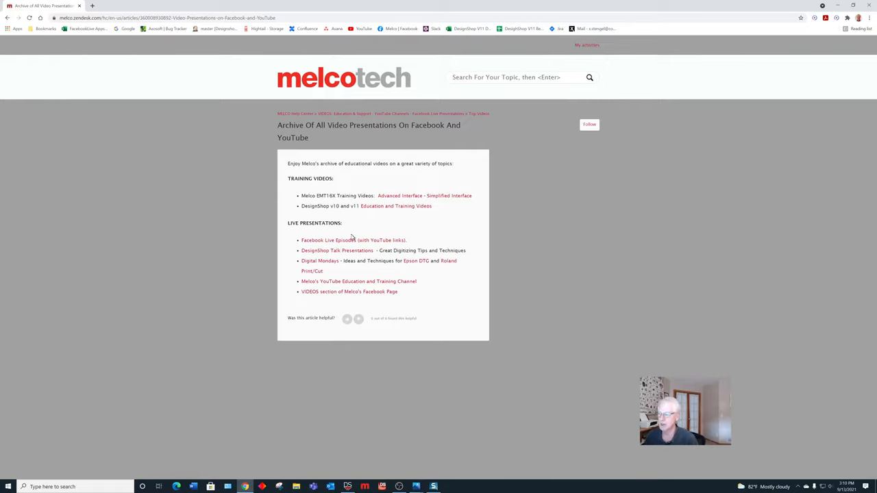
pyautogui.moveTo(353, 240)
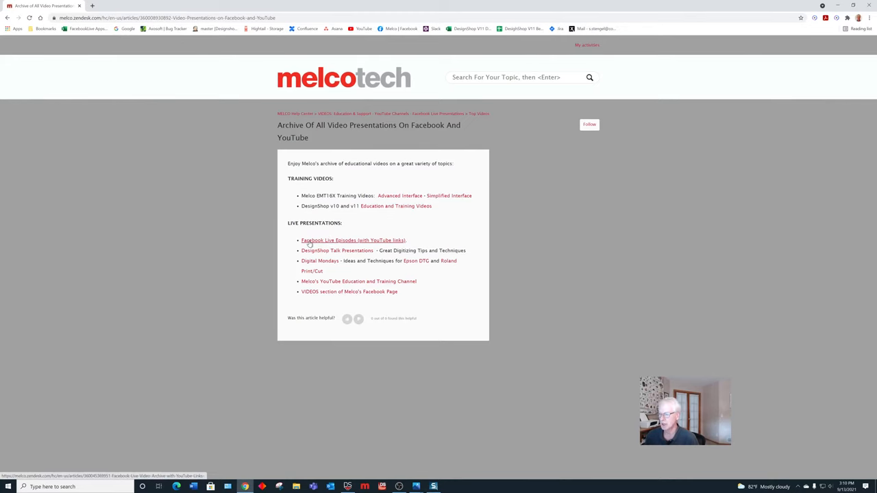
# Step: Open the Facebook Live episode archive and step through the 'applique' matches
pyautogui.click(352, 240)
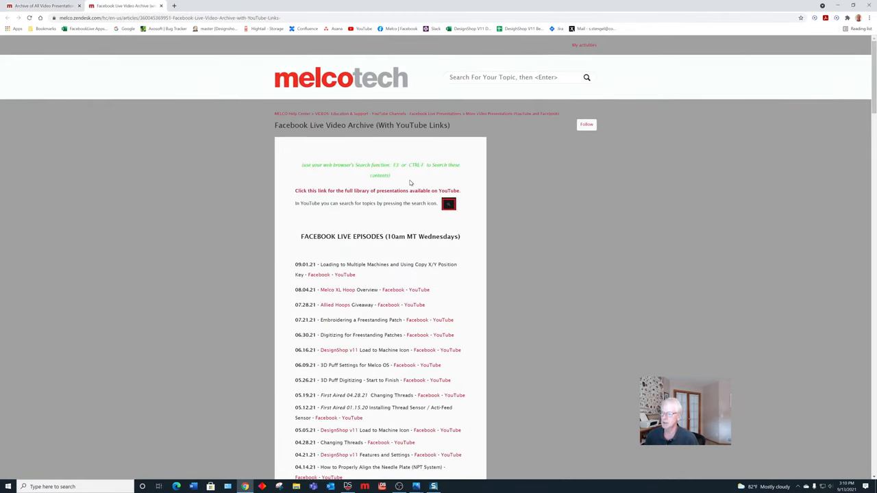
pyautogui.moveTo(538, 200)
pyautogui.write('applique')
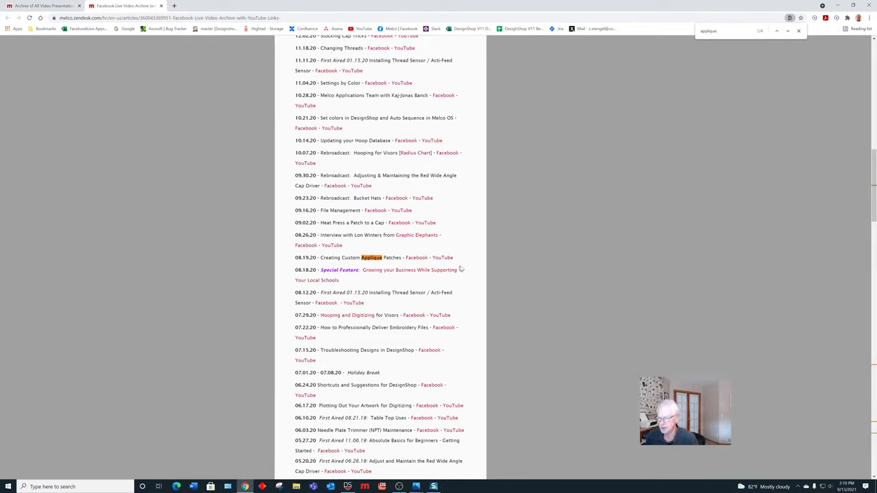
pyautogui.moveTo(551, 283)
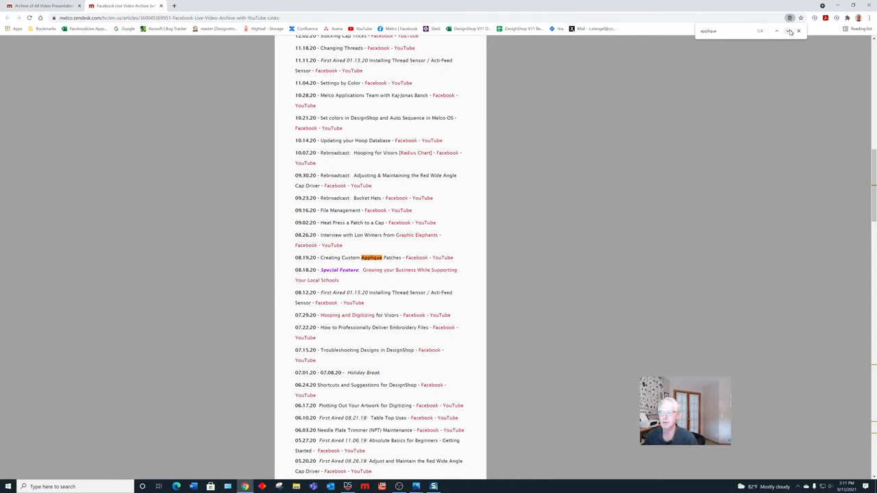
pyautogui.click(776, 30)
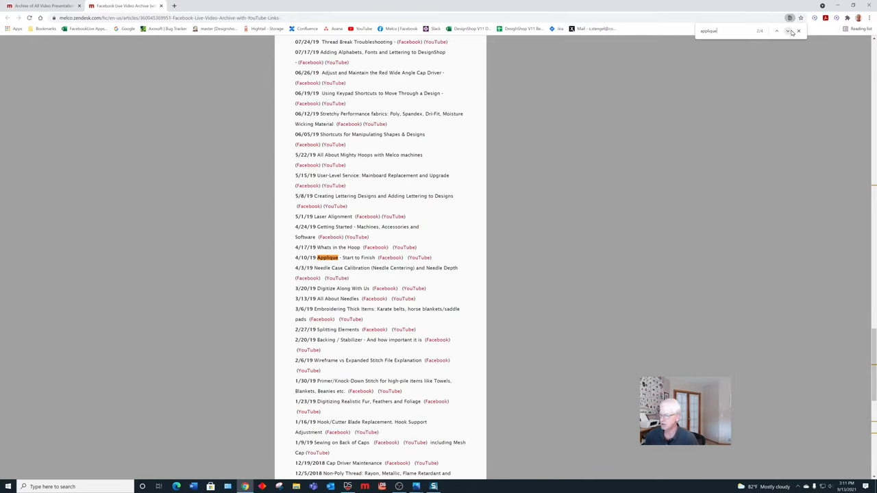
pyautogui.click(788, 30)
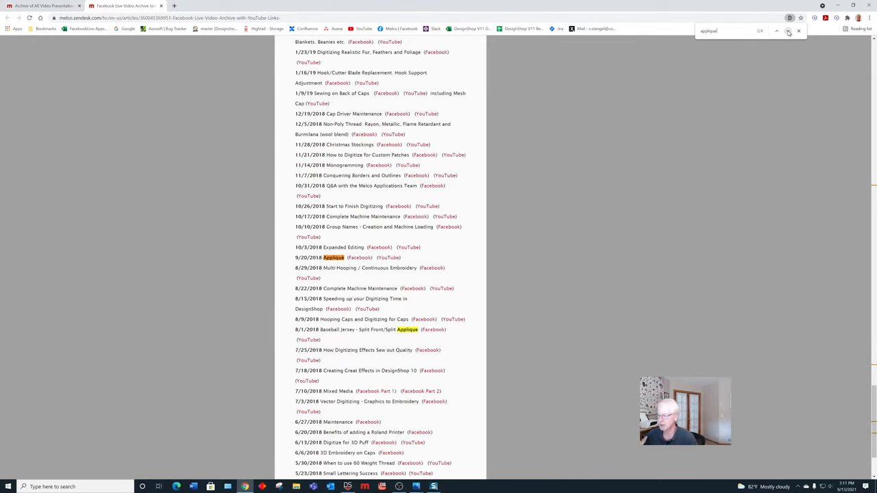
pyautogui.click(776, 31)
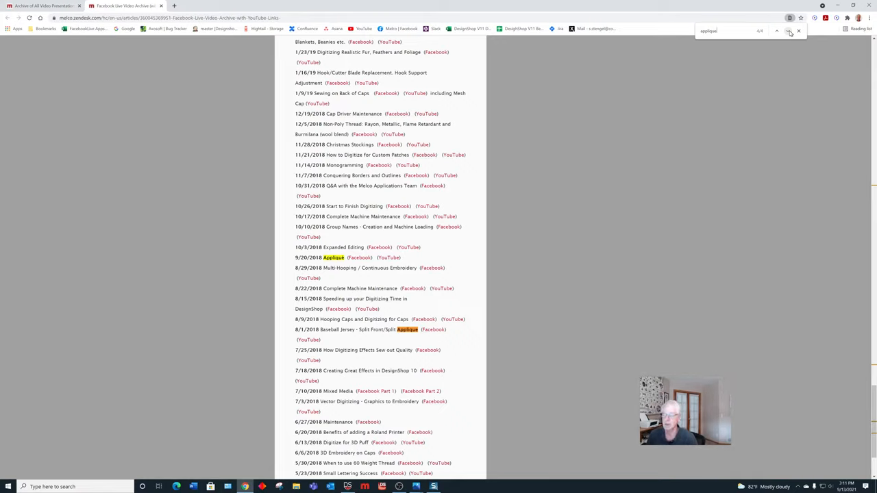
pyautogui.click(789, 31)
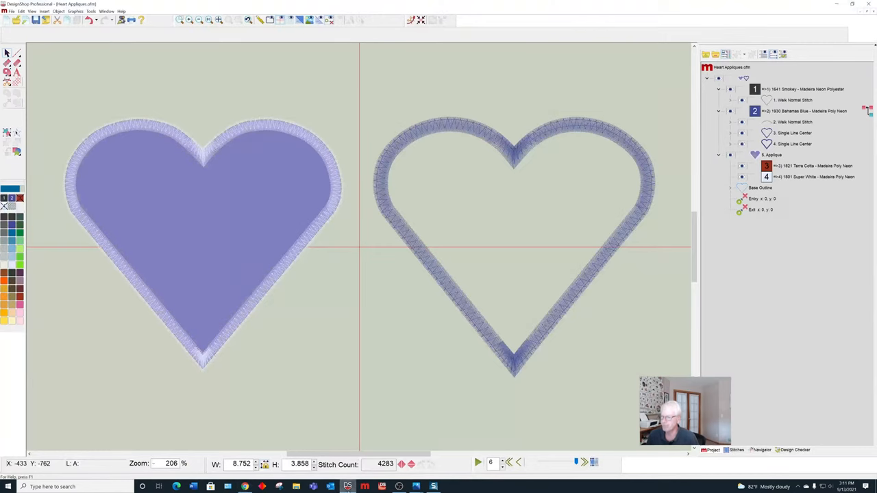
pyautogui.moveTo(500, 282)
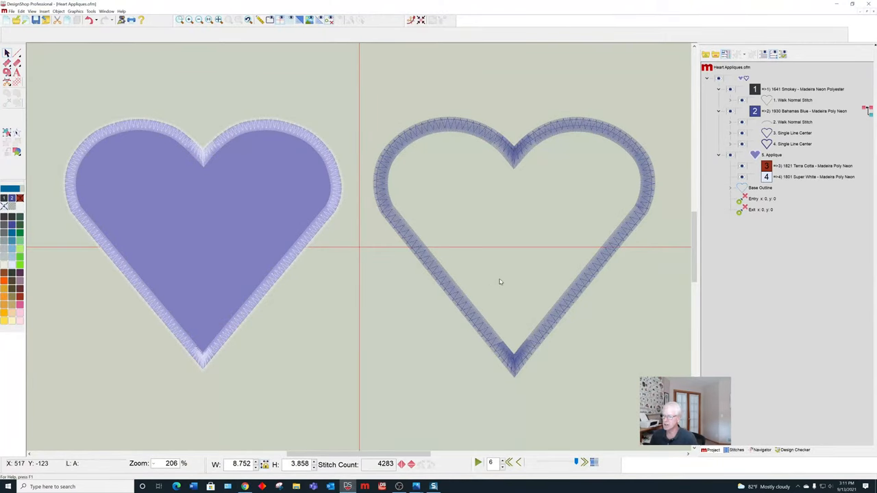
pyautogui.moveTo(579, 245)
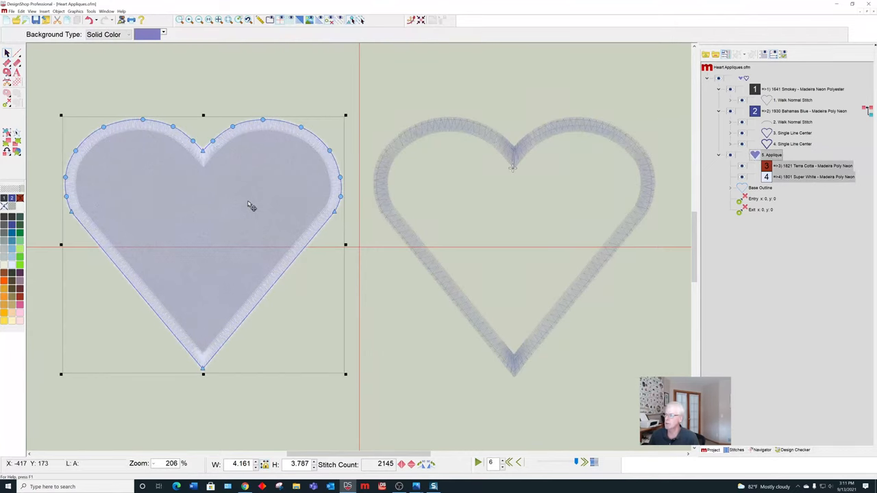
pyautogui.moveTo(384, 387)
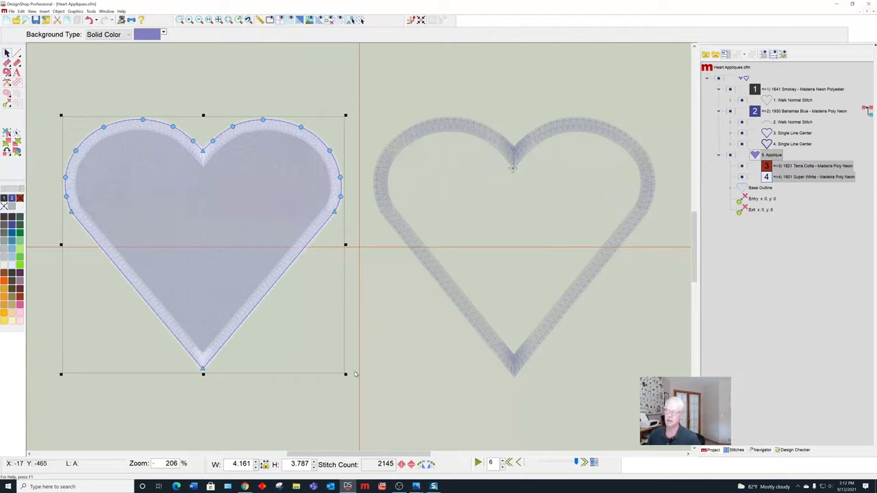
pyautogui.moveTo(355, 374)
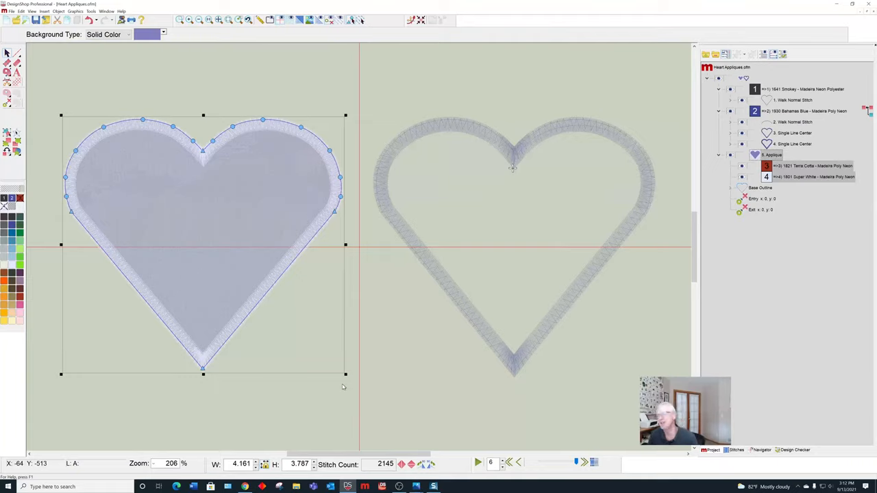
pyautogui.moveTo(445, 370)
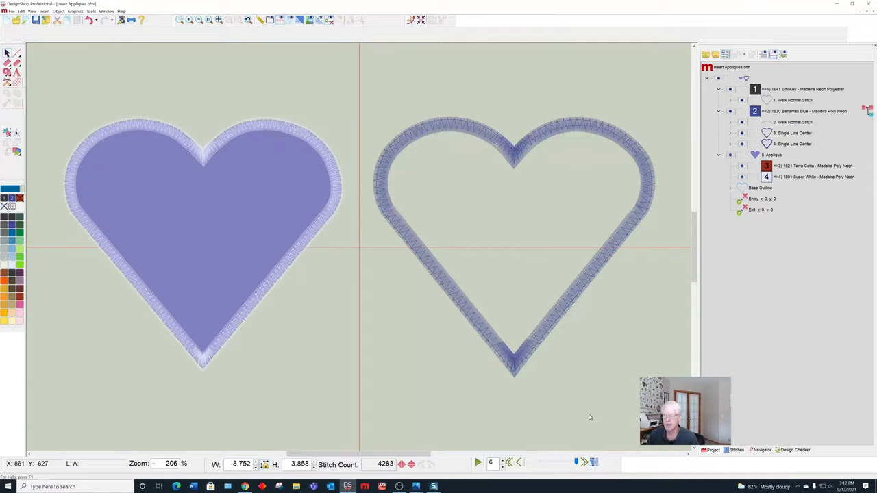
pyautogui.moveTo(592, 411)
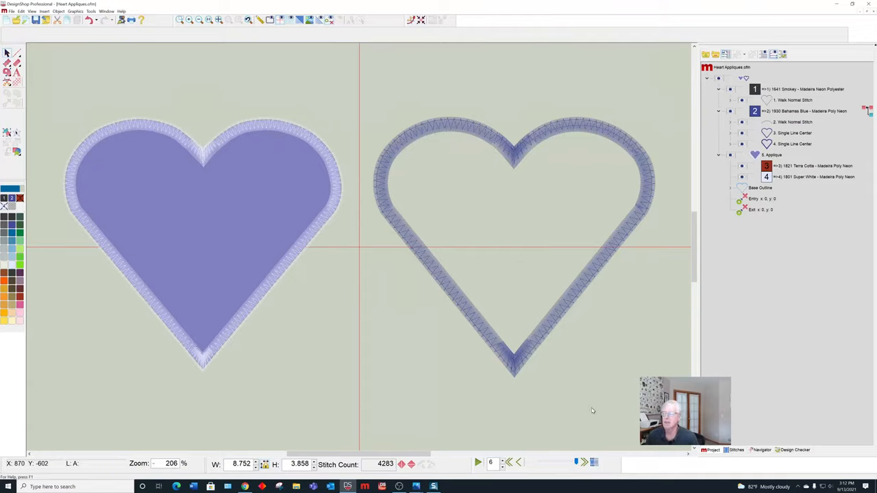
pyautogui.moveTo(599, 414)
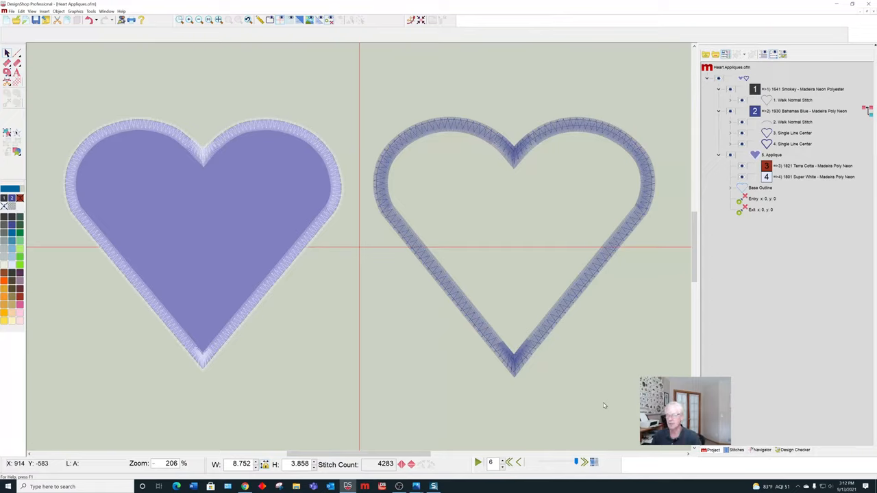
pyautogui.moveTo(791, 297)
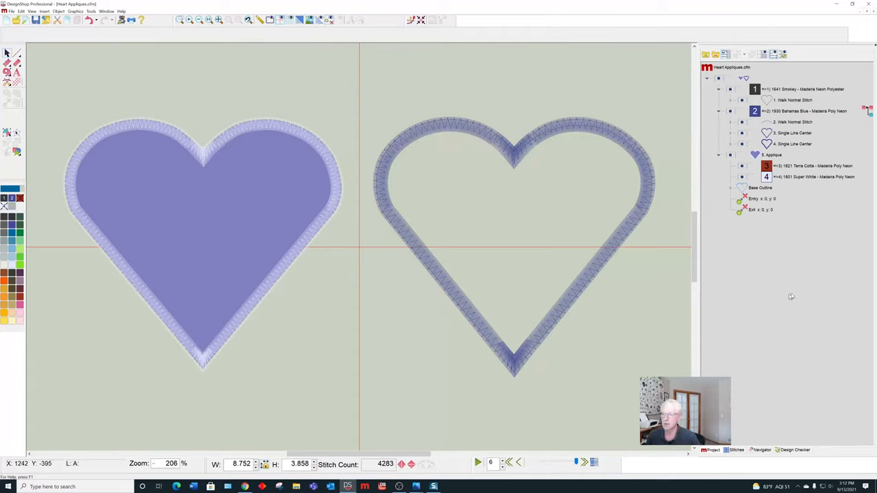
pyautogui.moveTo(731, 102)
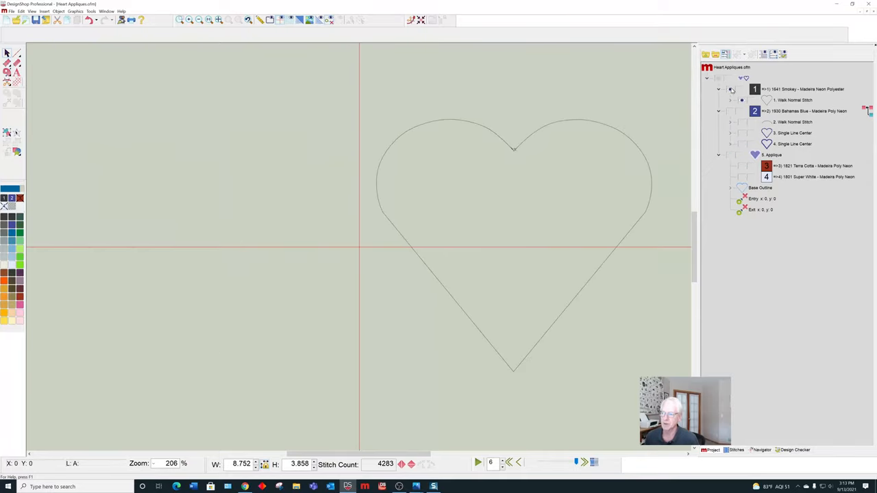
pyautogui.moveTo(533, 148)
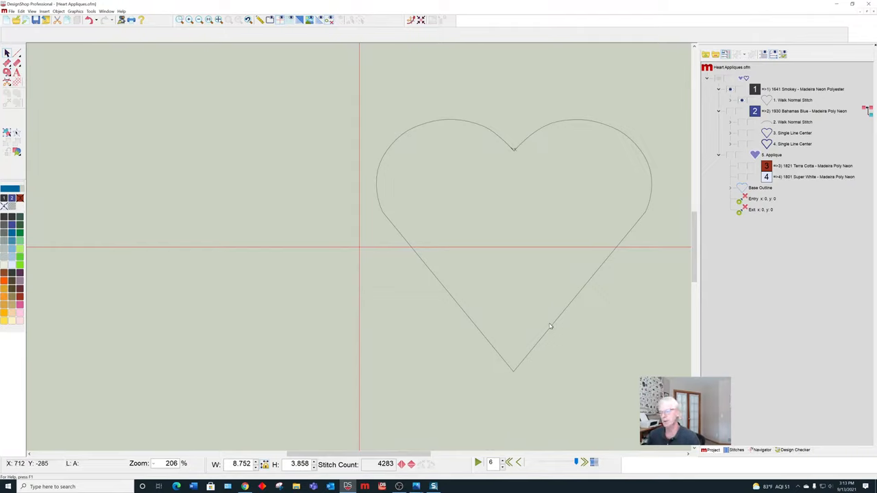
pyautogui.moveTo(532, 350)
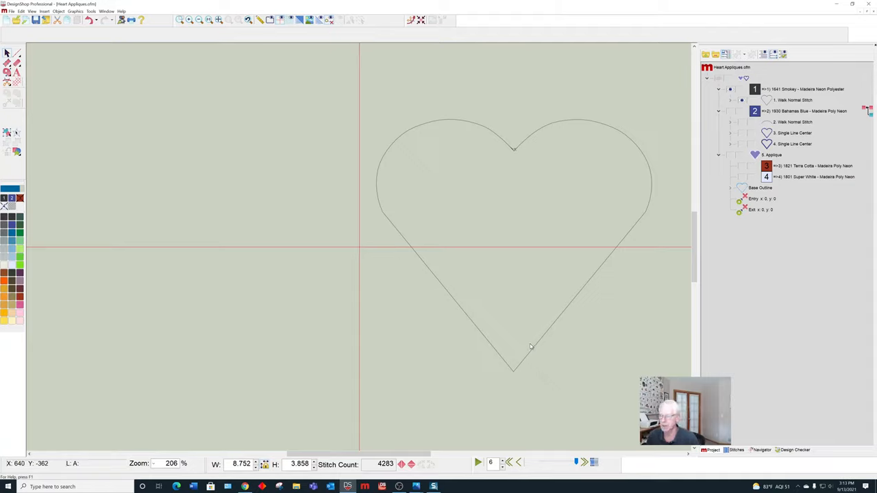
pyautogui.moveTo(517, 346)
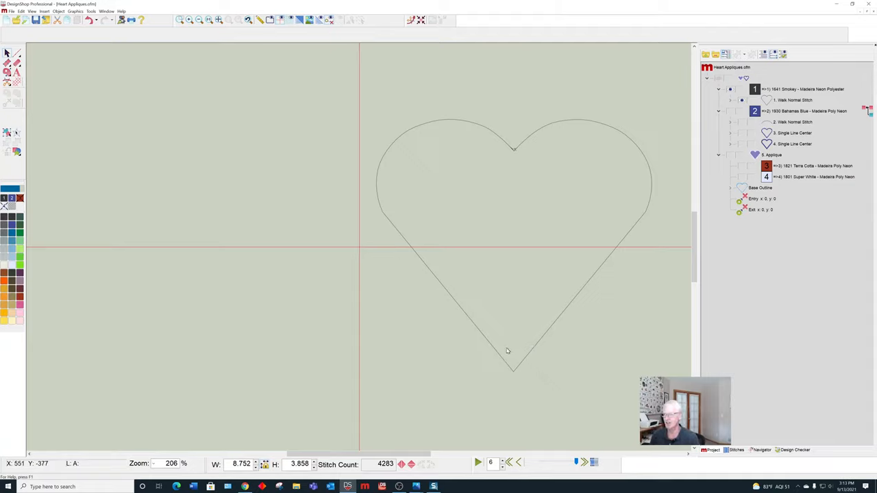
pyautogui.moveTo(505, 357)
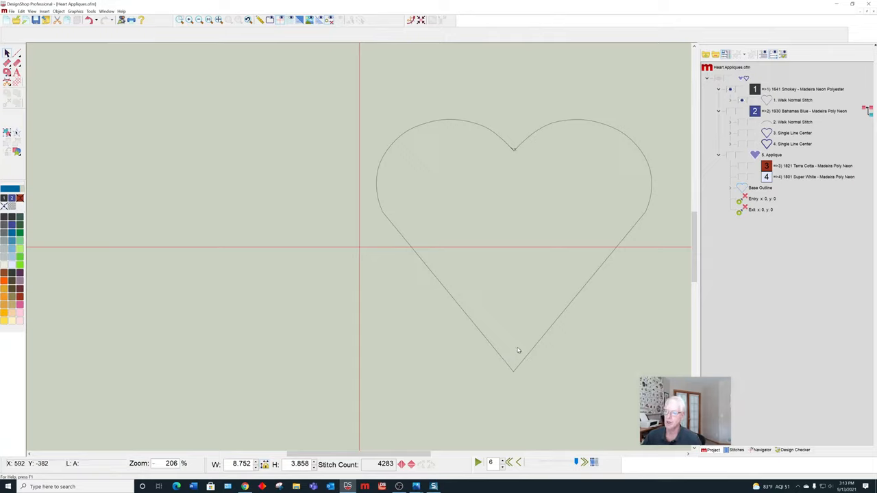
pyautogui.moveTo(603, 158)
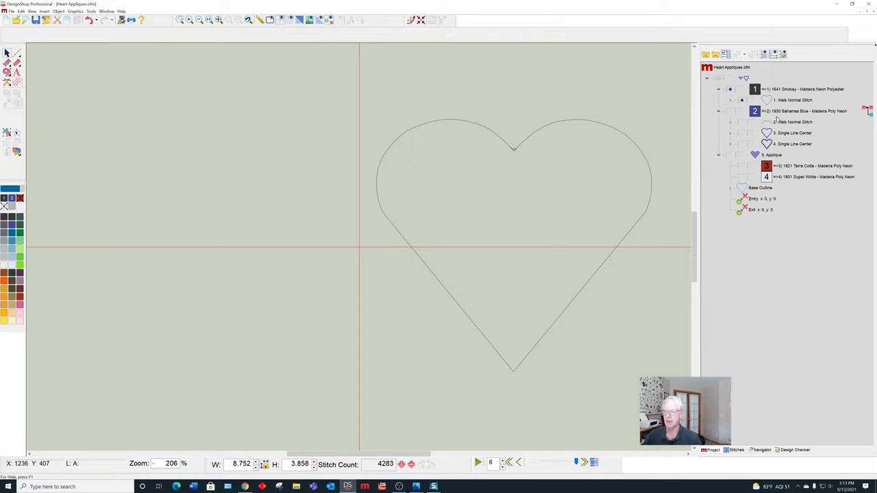
# Step: Select the walk-stitch and satin border elements of the heart
pyautogui.click(794, 121)
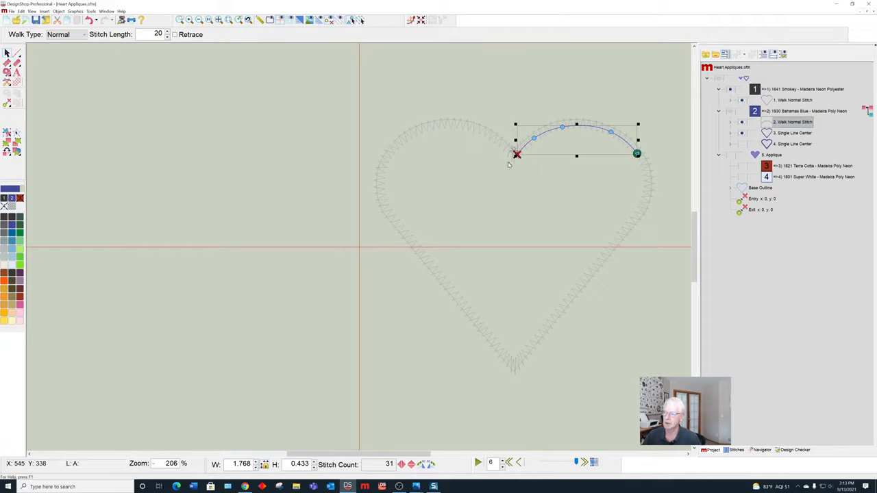
pyautogui.moveTo(553, 227)
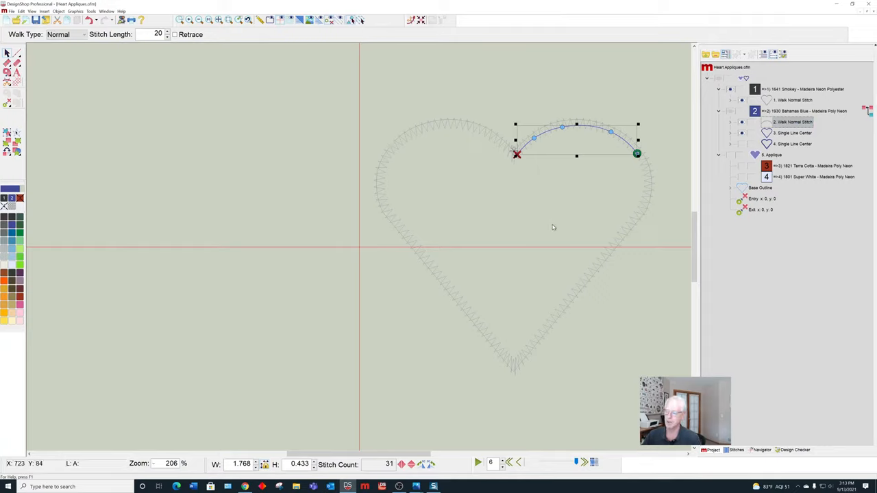
pyautogui.moveTo(785, 143)
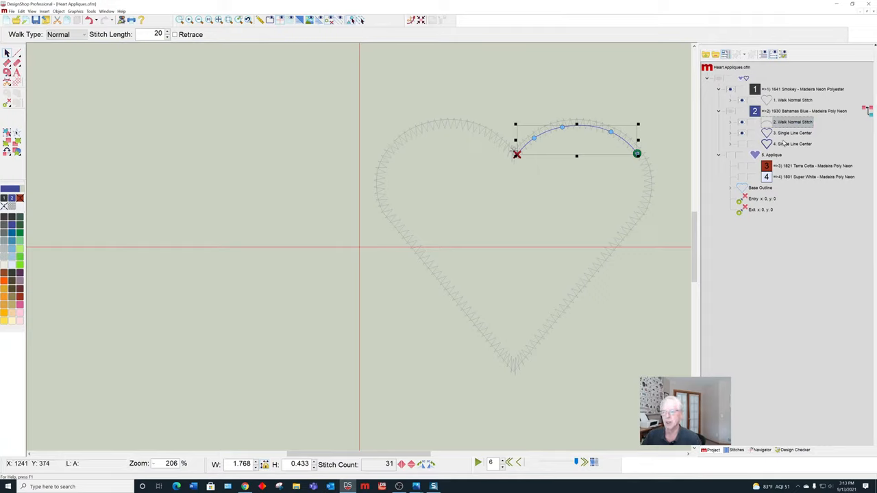
pyautogui.click(794, 144)
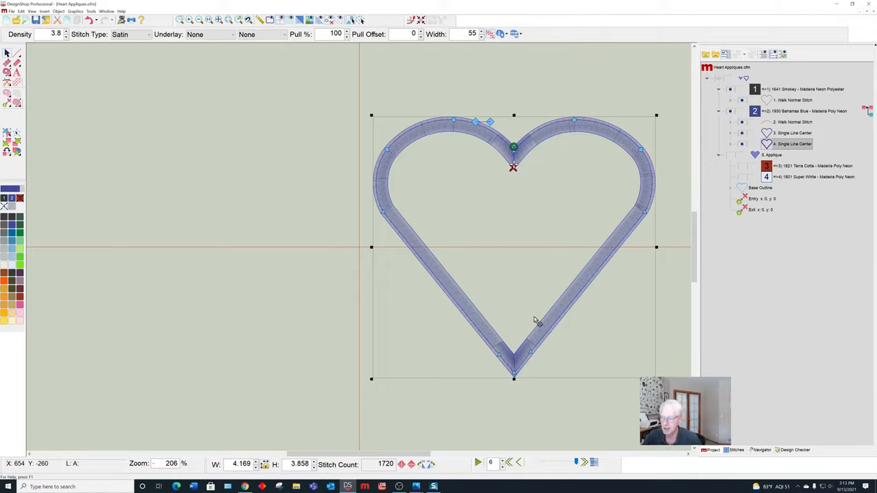
pyautogui.moveTo(593, 383)
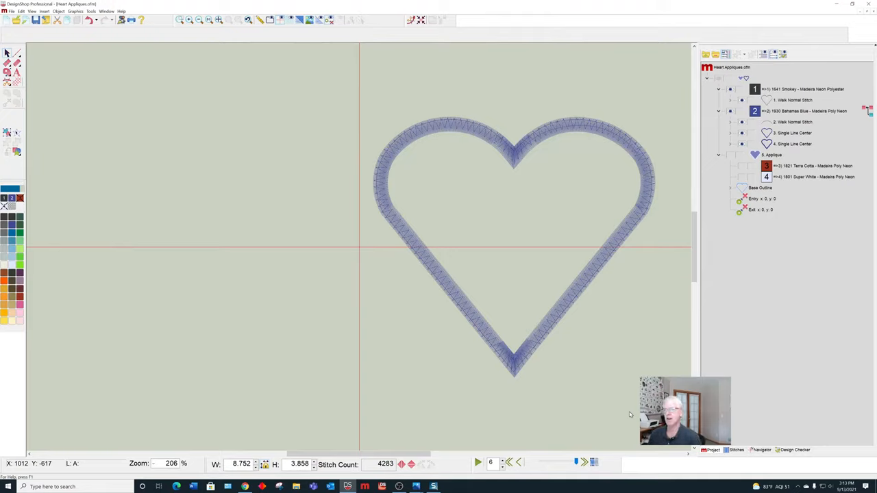
pyautogui.moveTo(625, 405)
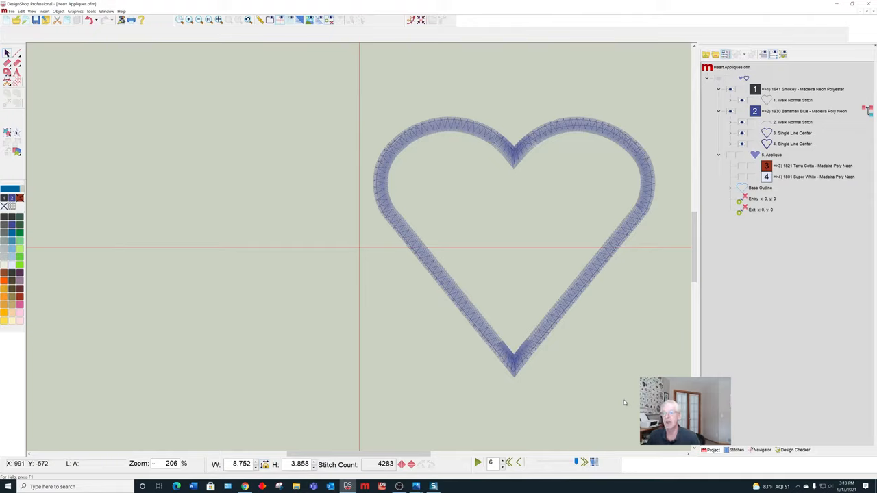
pyautogui.moveTo(622, 407)
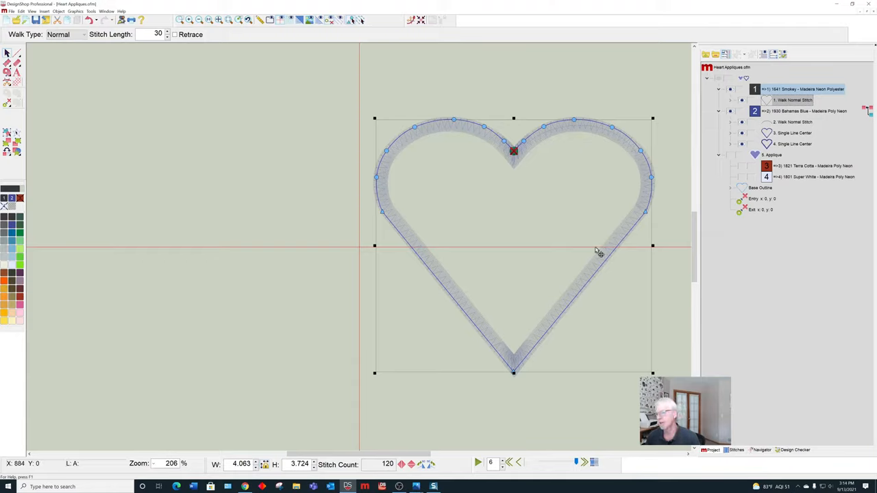
pyautogui.moveTo(533, 187)
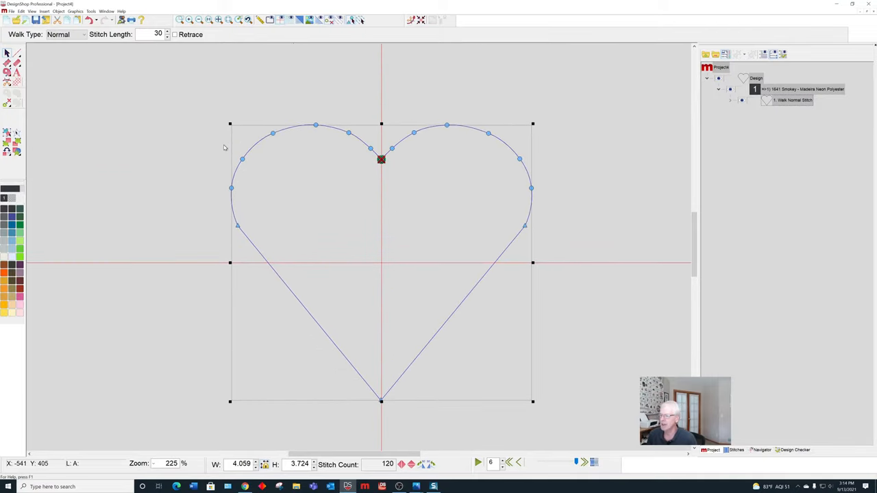
pyautogui.moveTo(429, 103)
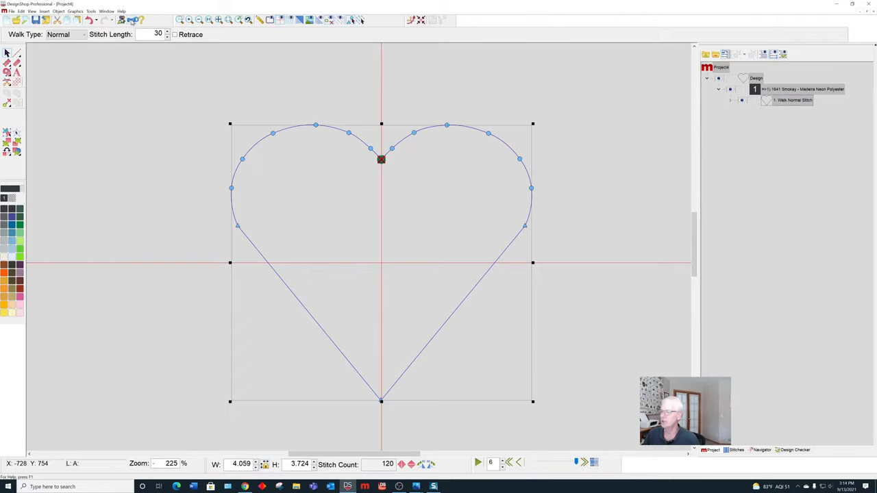
# Step: Print-preview the outline project and show the heart at Actual Size
pyautogui.click(131, 20)
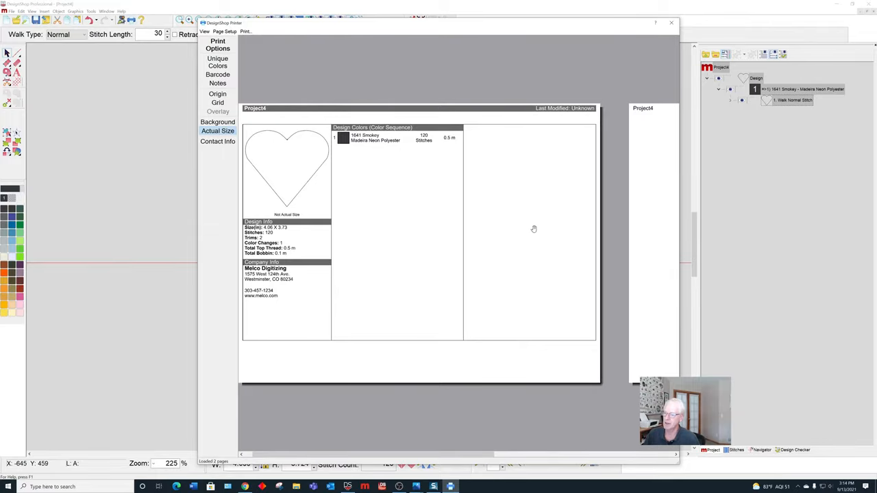
pyautogui.click(217, 131)
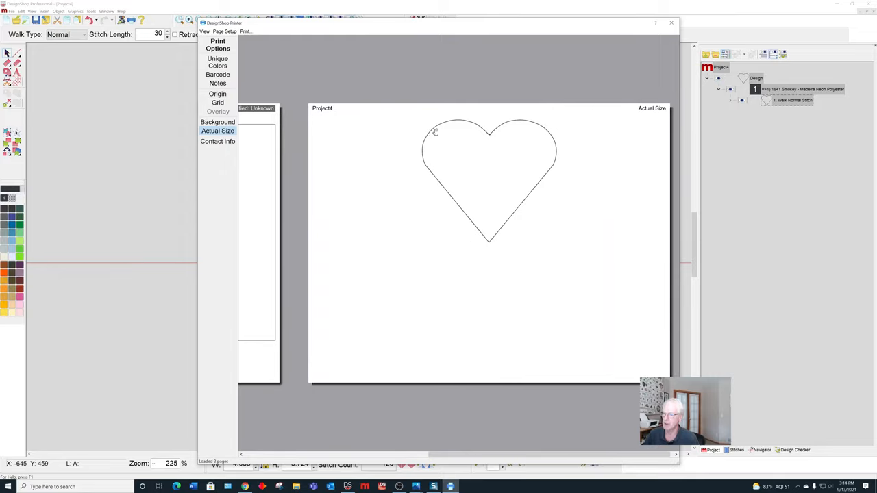
pyautogui.moveTo(499, 259)
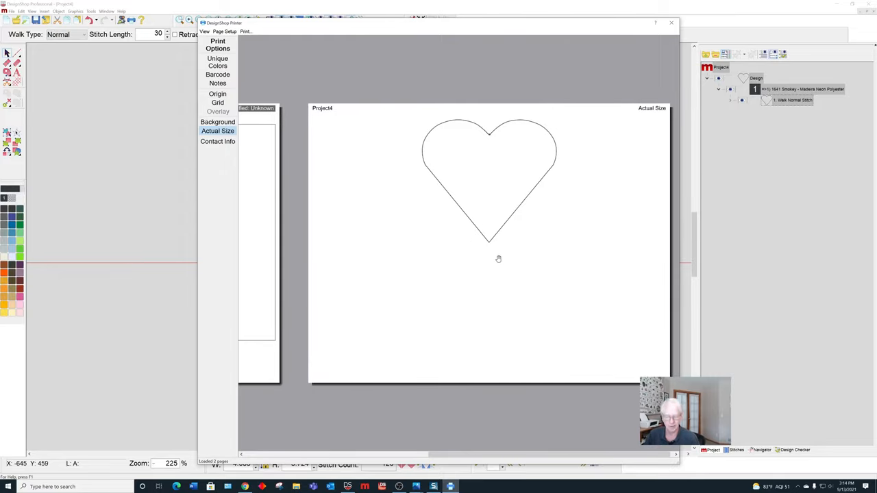
pyautogui.moveTo(486, 261)
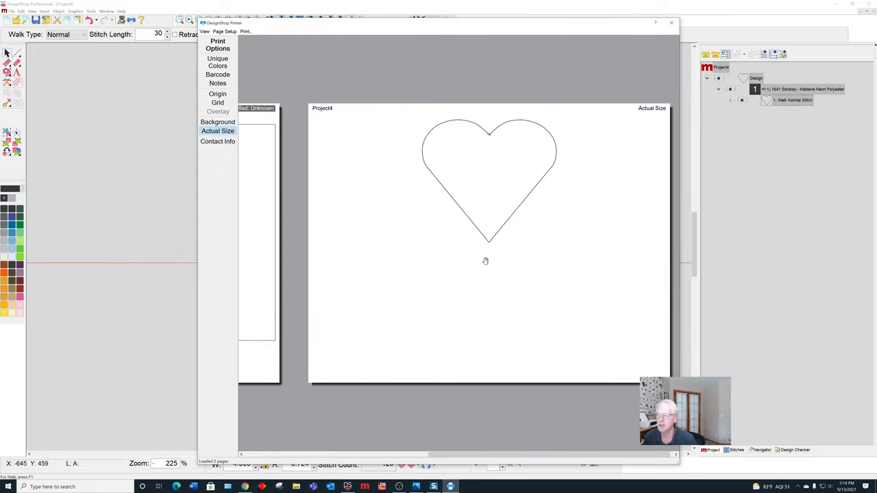
pyautogui.moveTo(492, 180)
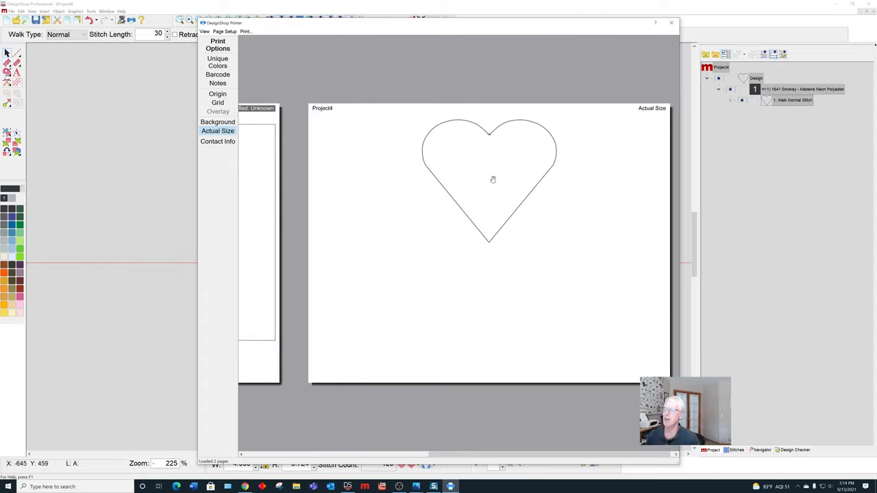
pyautogui.moveTo(564, 108)
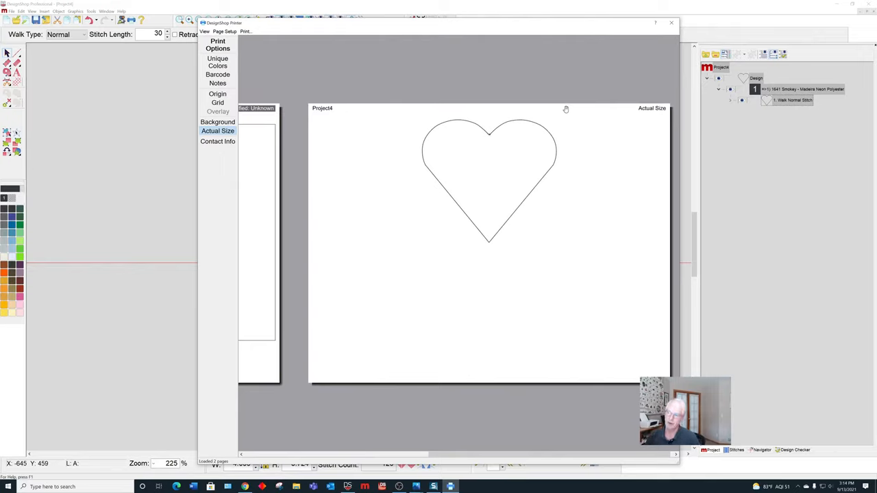
pyautogui.moveTo(569, 115)
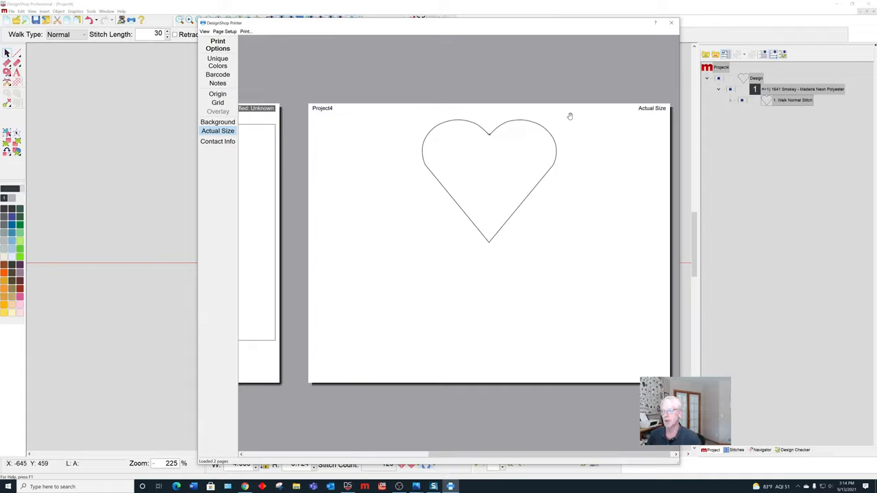
pyautogui.moveTo(577, 118)
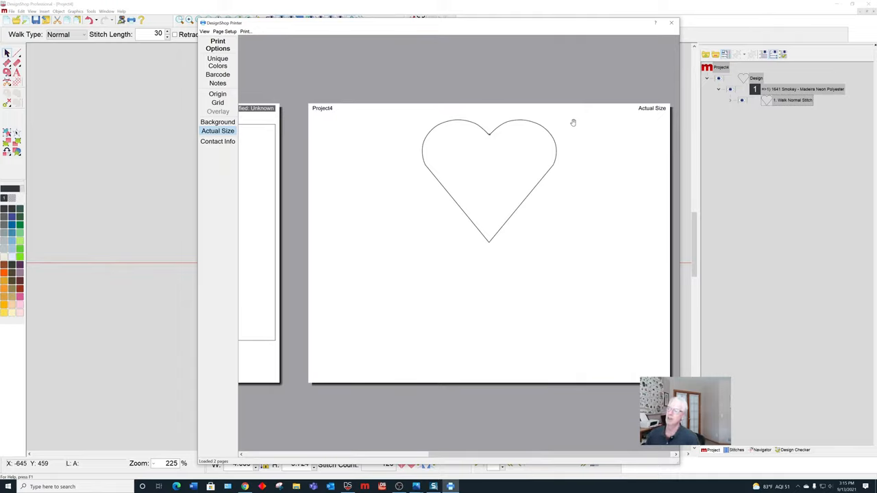
pyautogui.moveTo(555, 150)
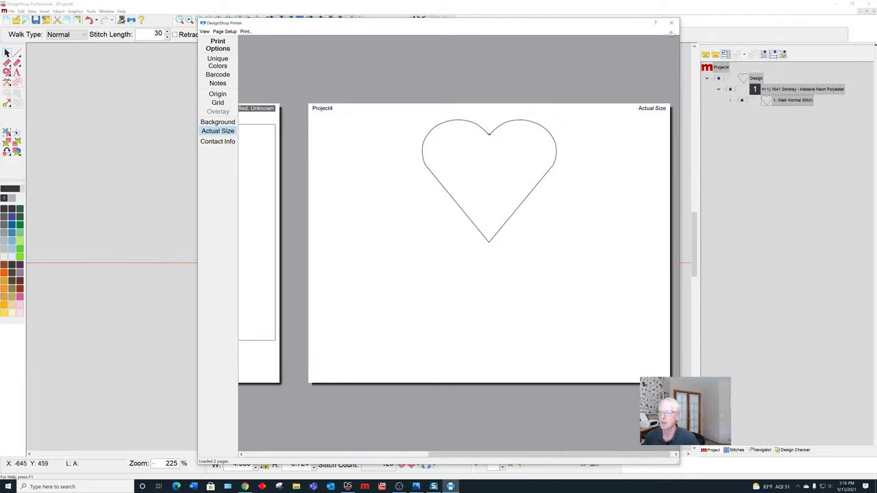
# Step: Close the DesignShop Printer preview window
pyautogui.click(671, 23)
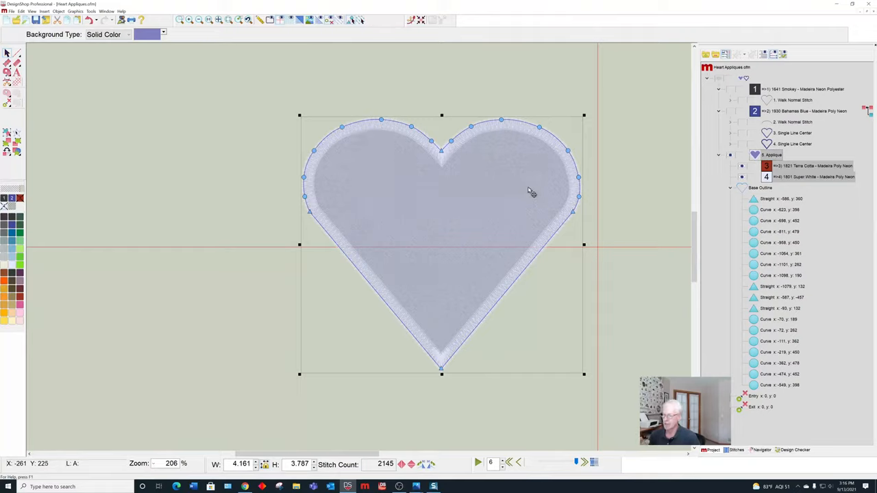
pyautogui.moveTo(531, 192)
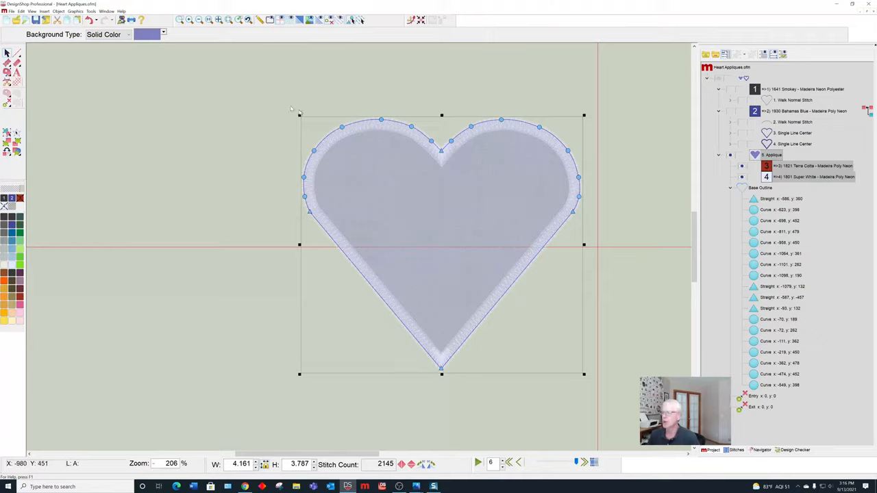
pyautogui.moveTo(124, 94)
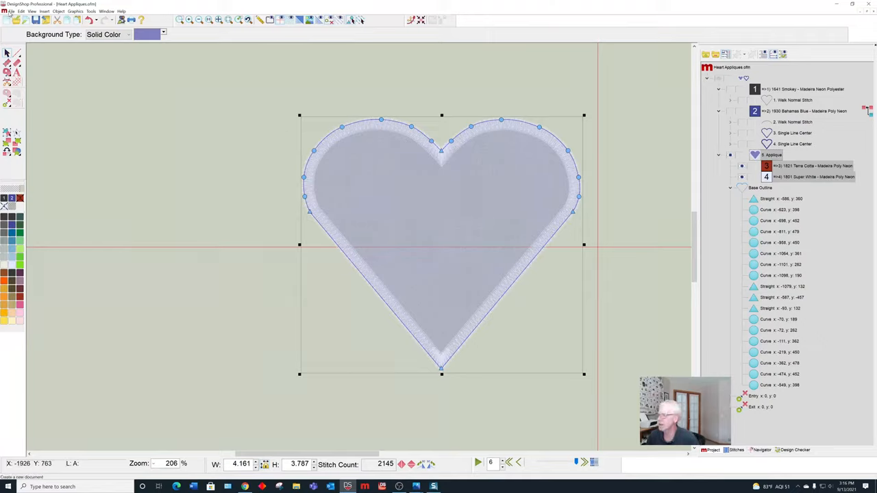
# Step: Save the applique outline as 'Heart Locater' in Facebook Live Cutting Appliques
pyautogui.click(8, 12)
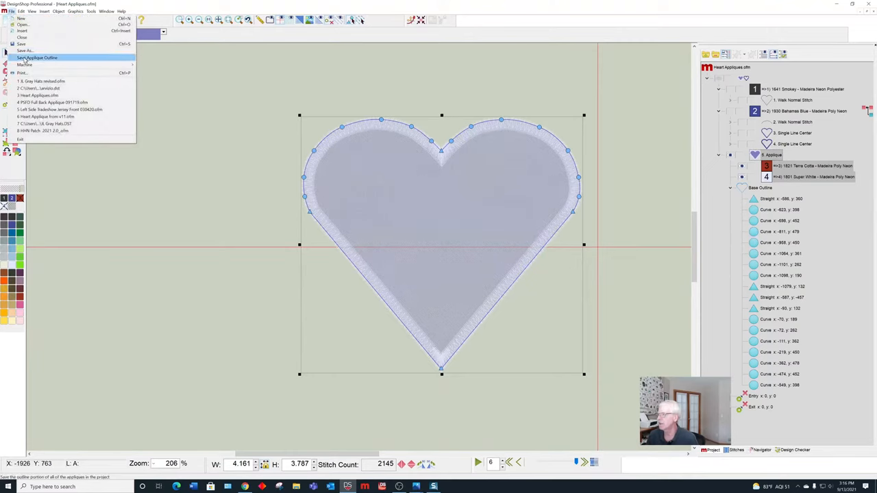
pyautogui.click(24, 50)
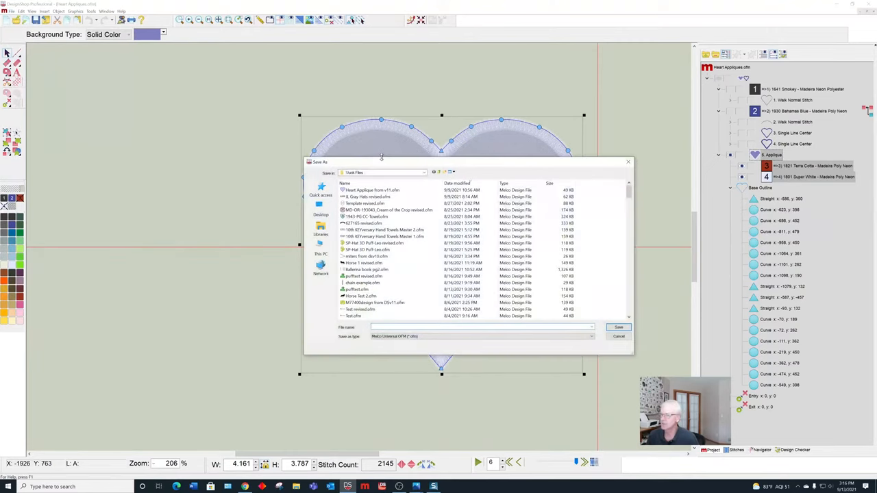
pyautogui.click(423, 172)
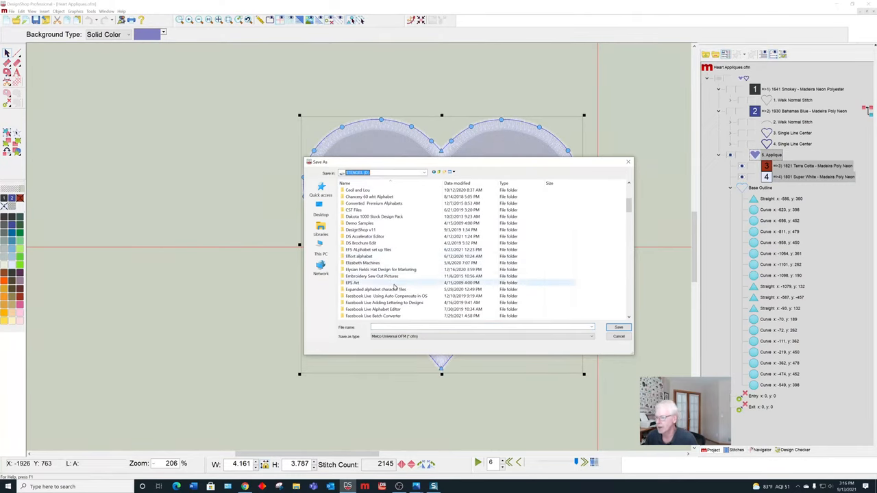
pyautogui.scroll(-3)
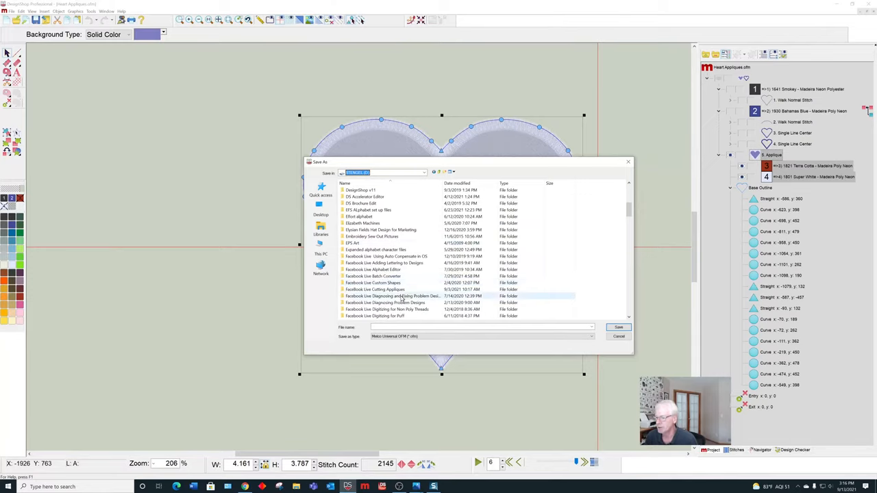
pyautogui.doubleClick(374, 289)
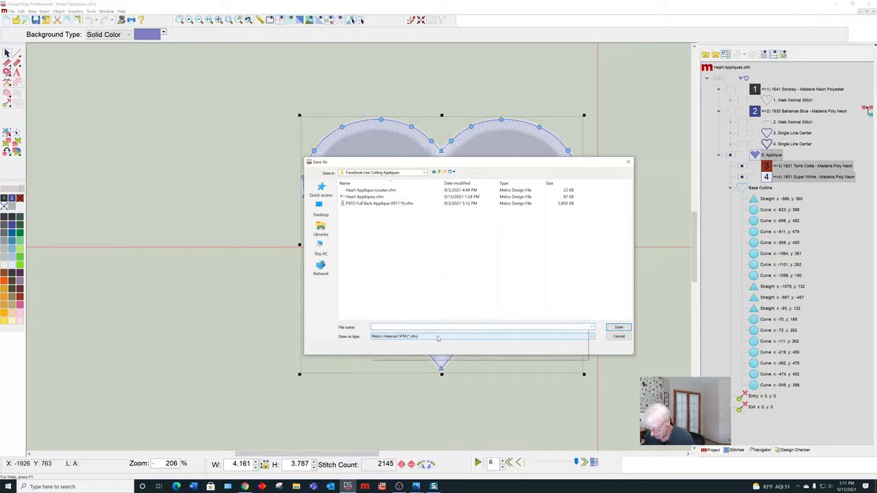
pyautogui.write('Heart')
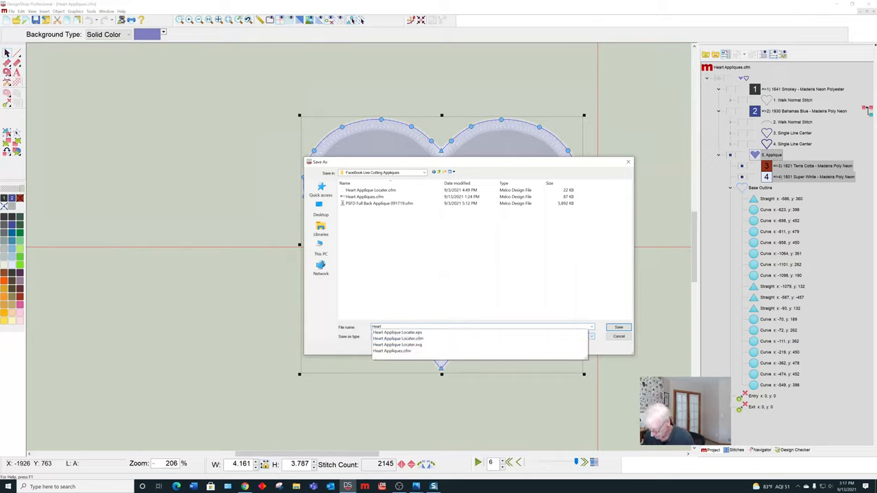
pyautogui.click(399, 338)
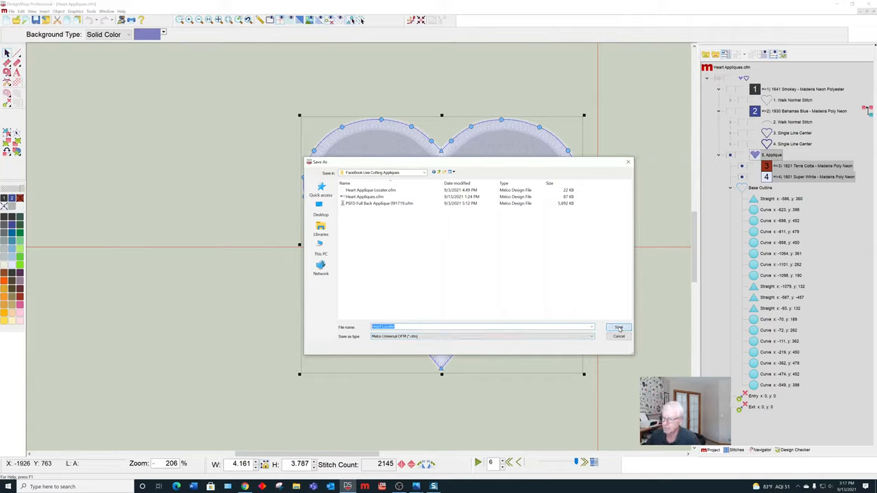
pyautogui.click(618, 327)
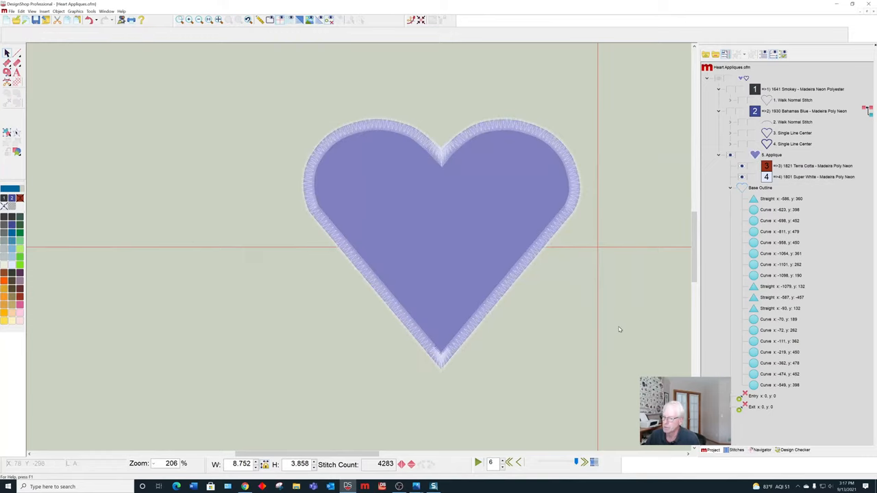
# Step: Close the Heart Locator project from the File menu
pyautogui.click(11, 12)
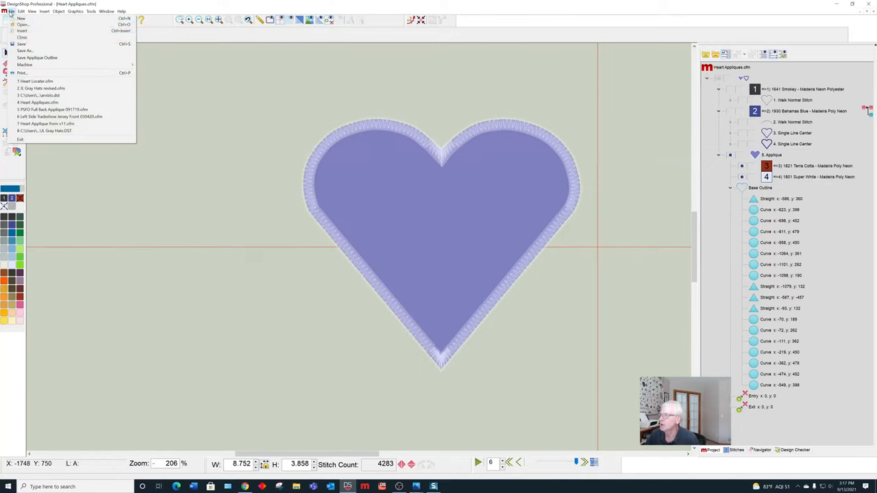
pyautogui.click(35, 81)
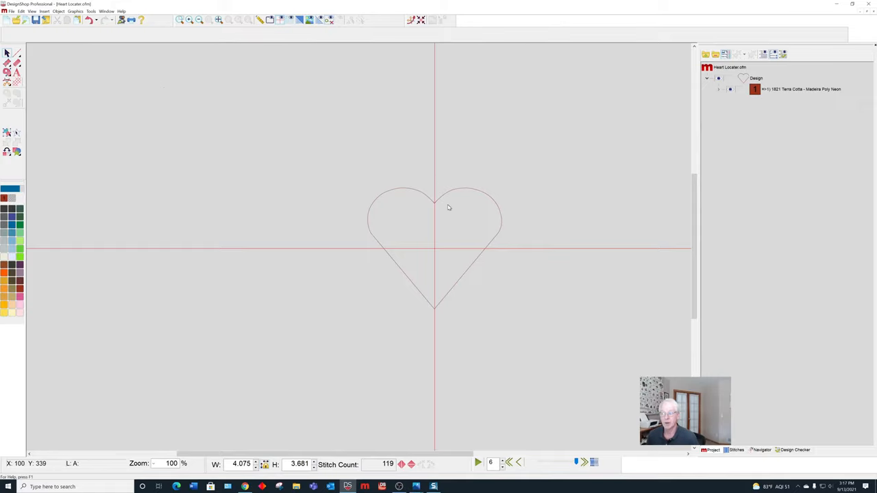
pyautogui.moveTo(487, 208)
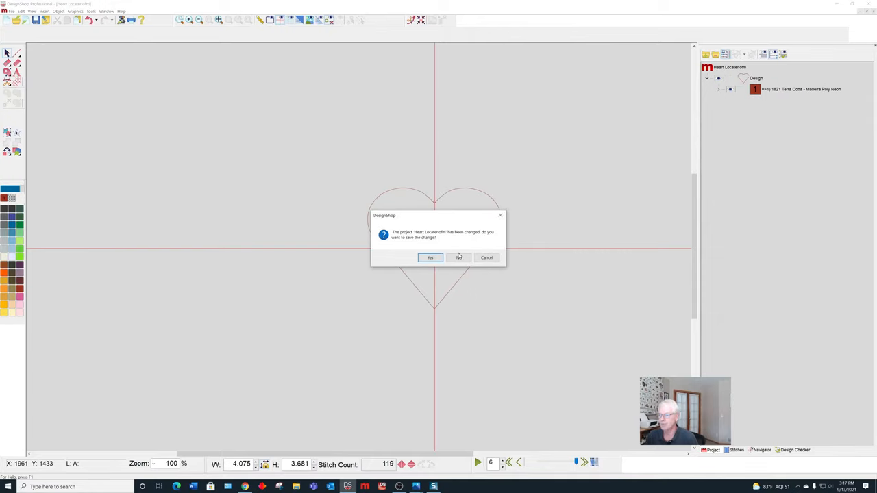
# Step: Decline saving changes so Heart Locator closes, back to Heart Appliques
pyautogui.click(458, 257)
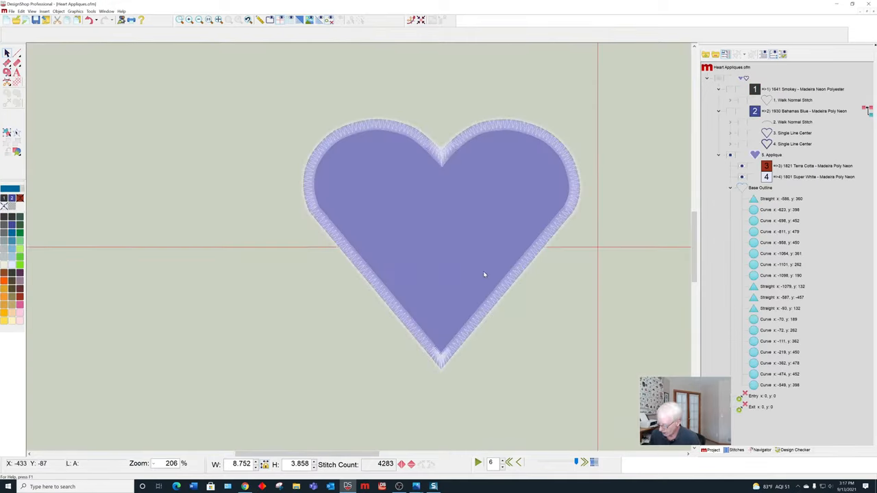
pyautogui.scroll(-3)
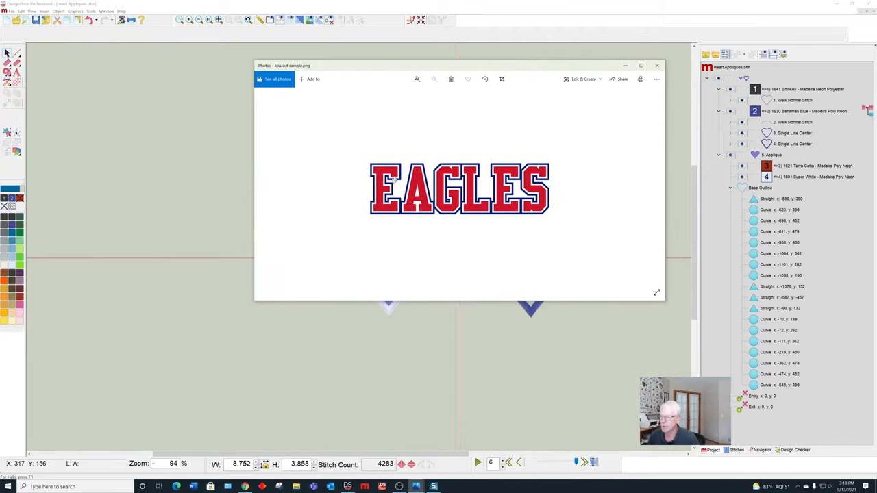
pyautogui.moveTo(410, 155)
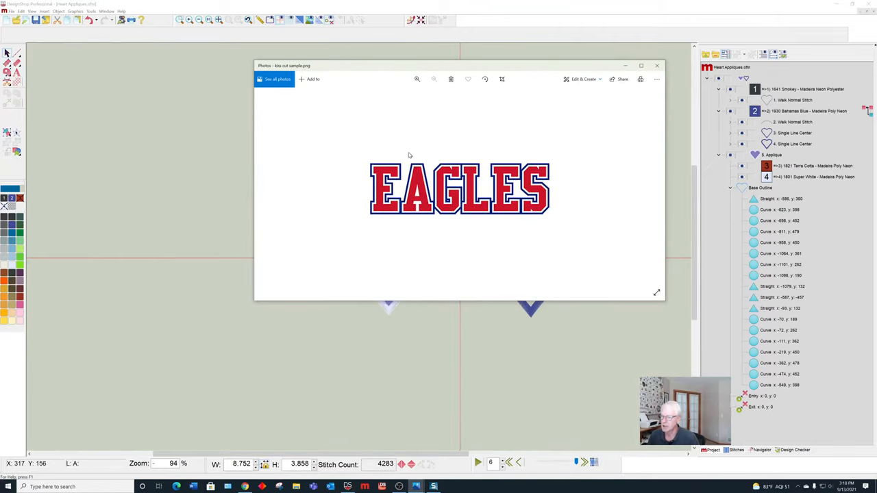
pyautogui.moveTo(411, 215)
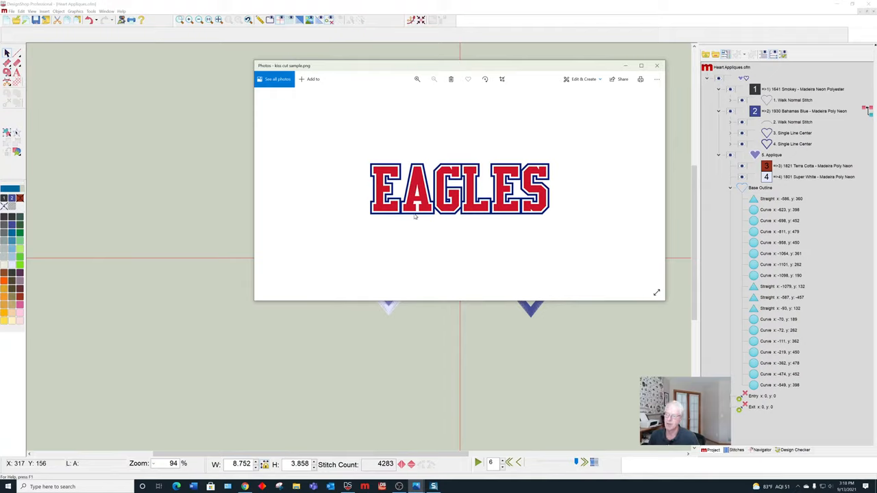
pyautogui.moveTo(417, 171)
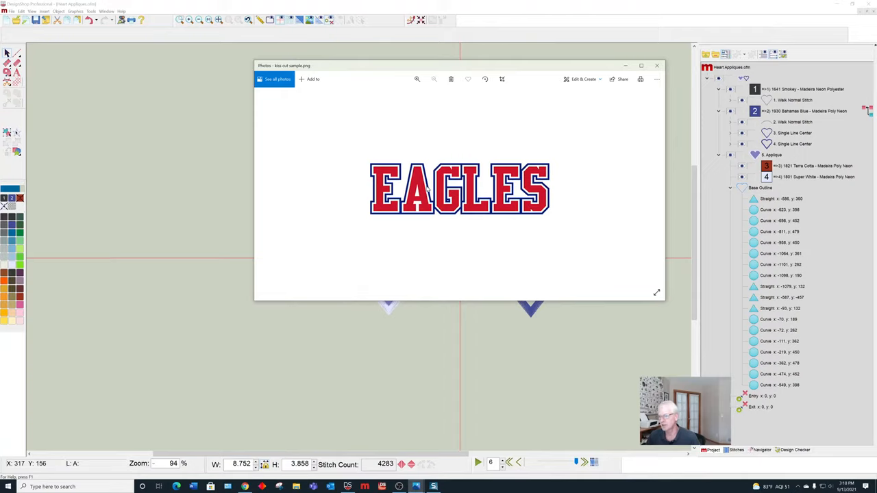
# Step: Close the Photos window showing the EAGLES kiss-cut sample
pyautogui.click(656, 65)
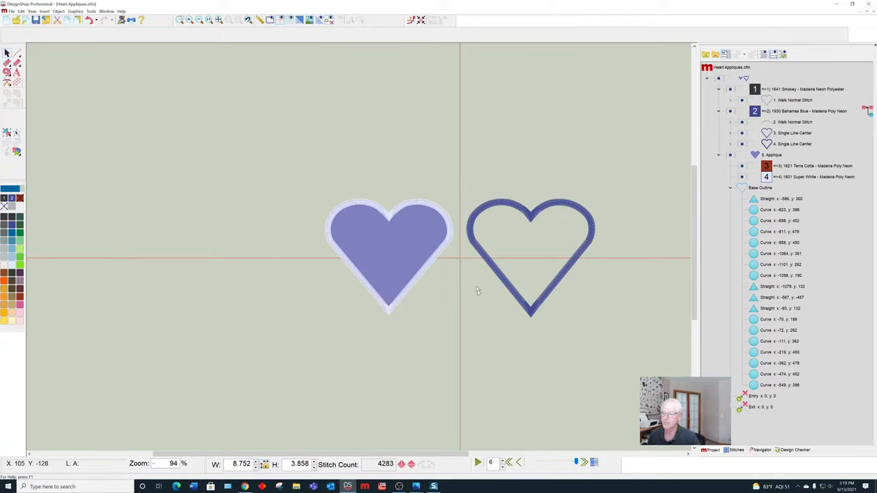
pyautogui.moveTo(593, 180)
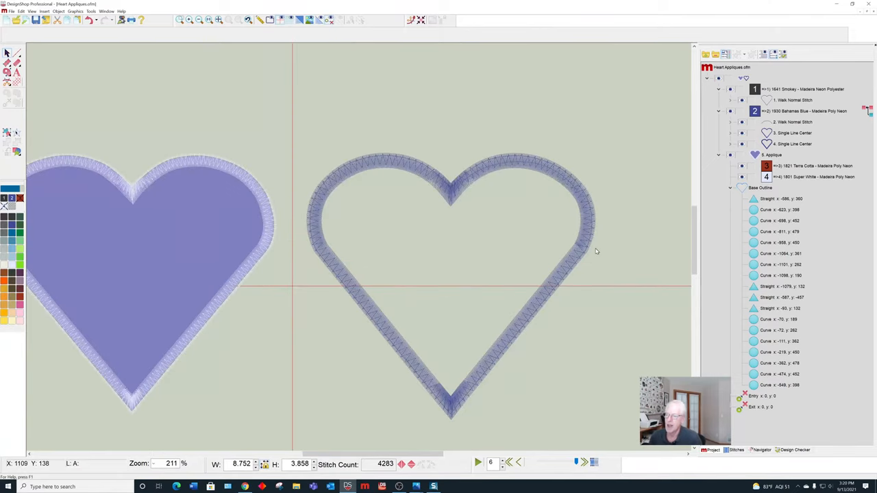
pyautogui.moveTo(600, 259)
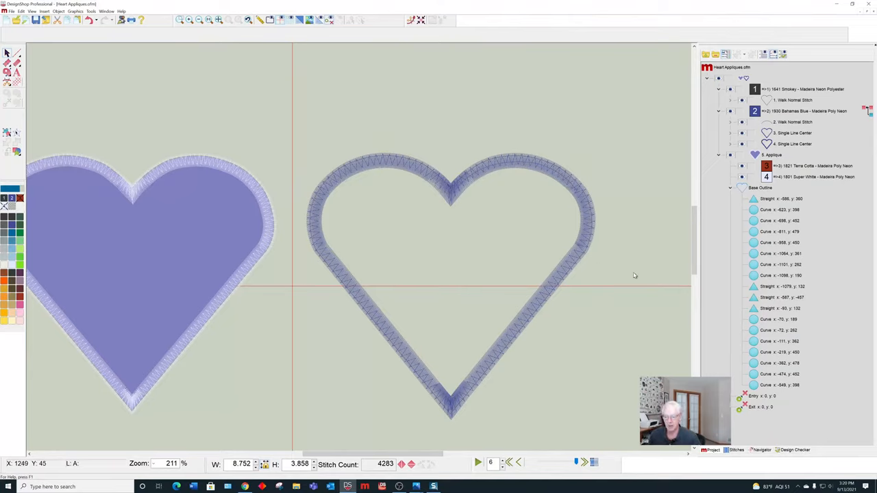
pyautogui.moveTo(793, 87)
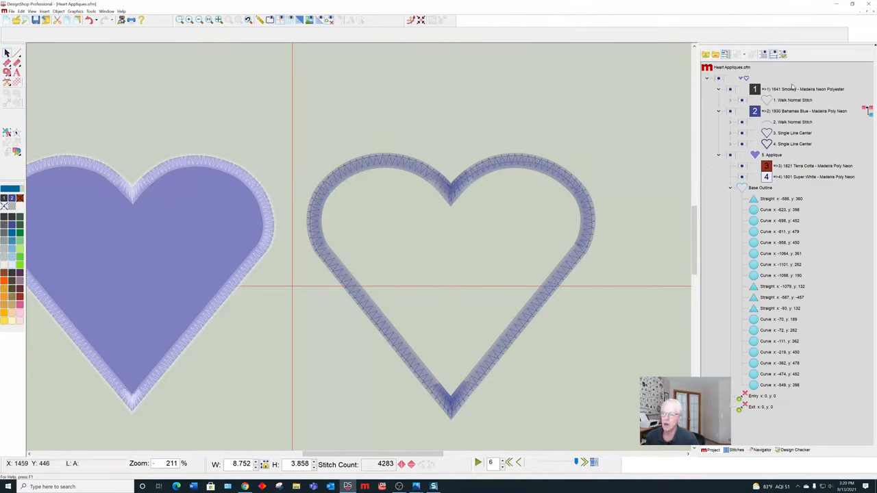
# Step: Select the open heart's 1. Walk Normal Stitch outline in the Project tree
pyautogui.click(794, 100)
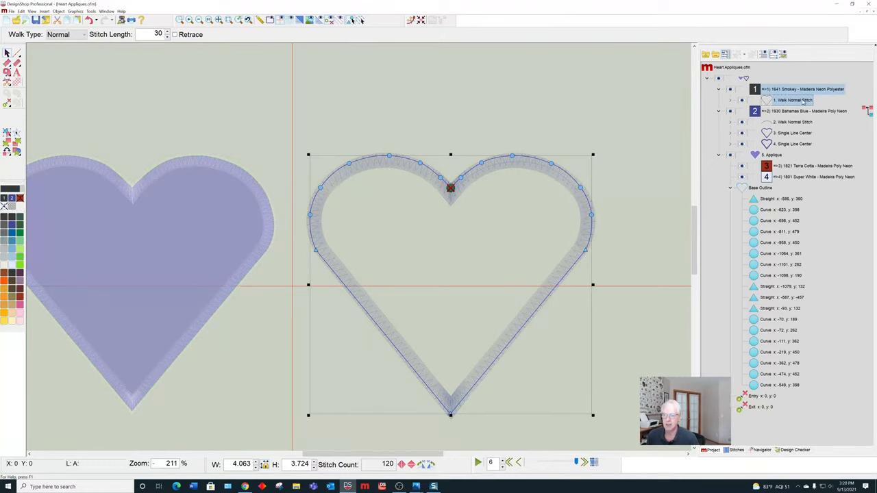
pyautogui.moveTo(538, 196)
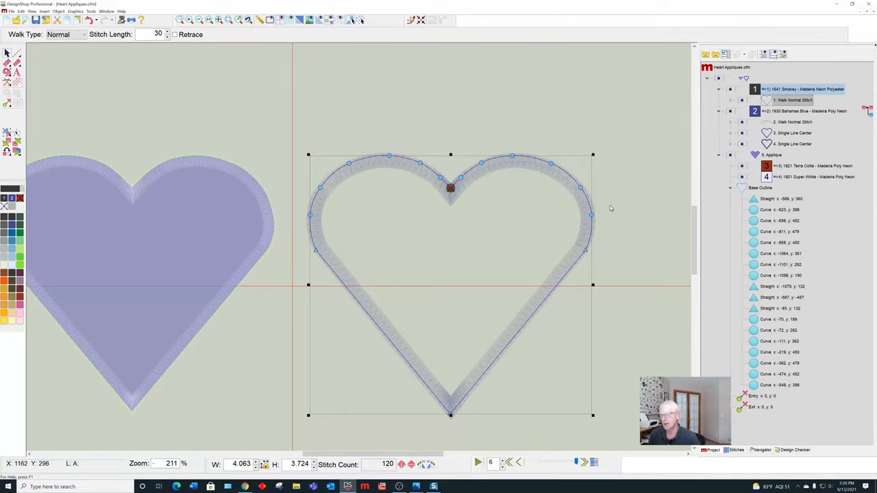
pyautogui.moveTo(472, 184)
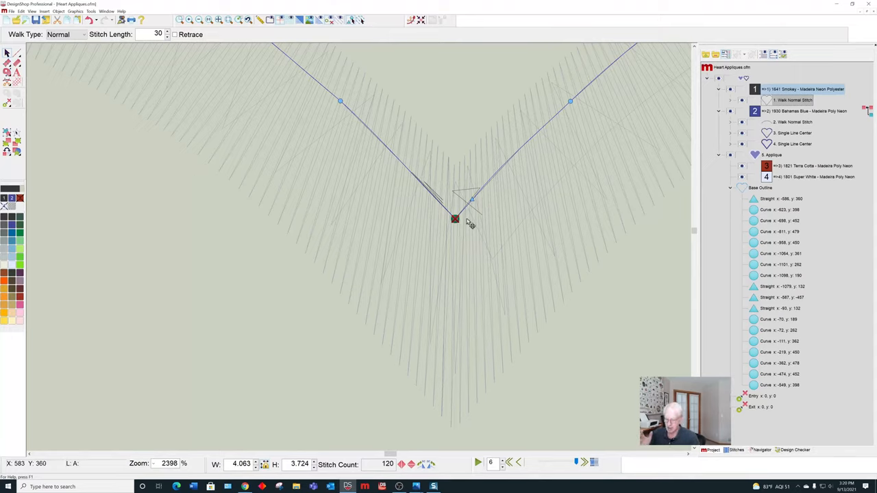
pyautogui.moveTo(465, 212)
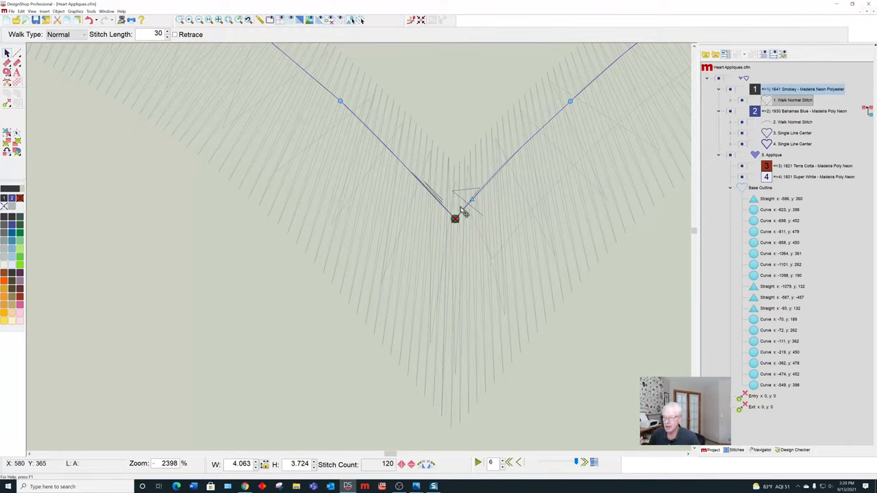
pyautogui.moveTo(480, 225)
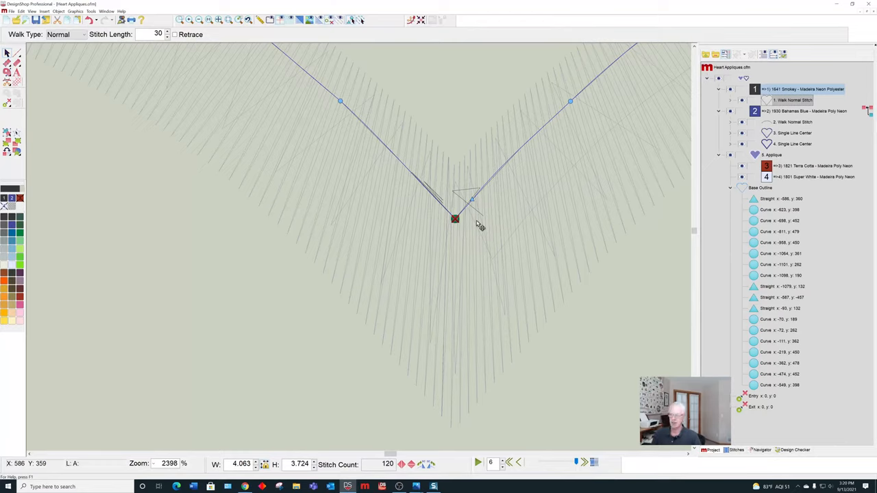
pyautogui.moveTo(481, 226)
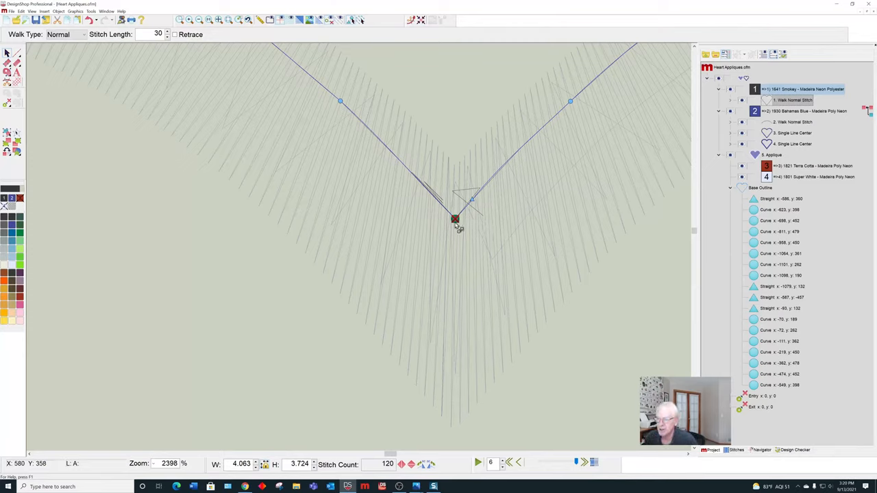
pyautogui.moveTo(419, 174)
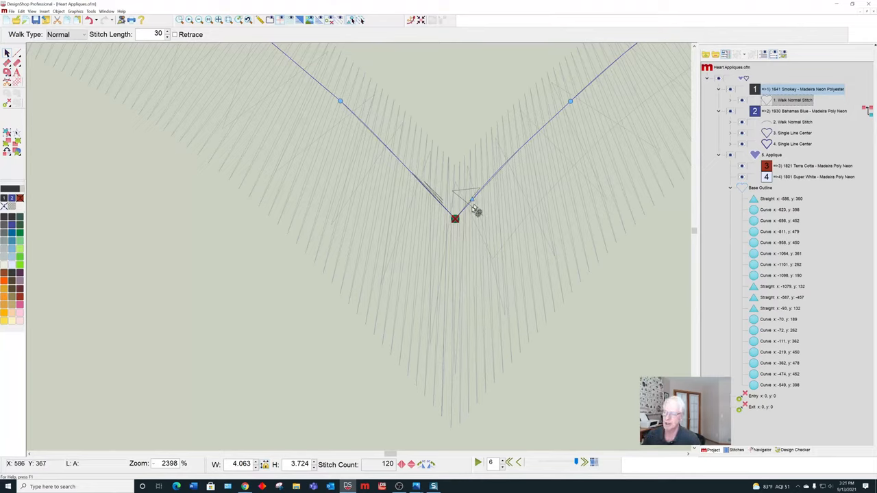
pyautogui.moveTo(478, 212)
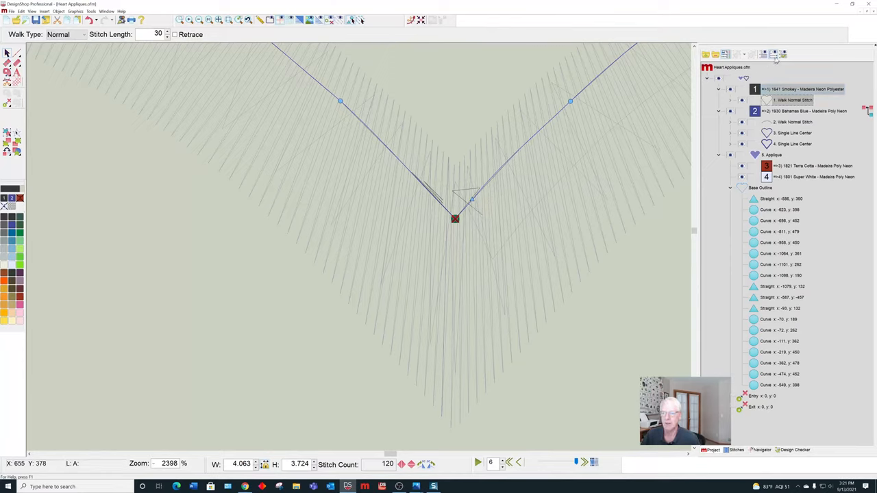
pyautogui.moveTo(774, 57)
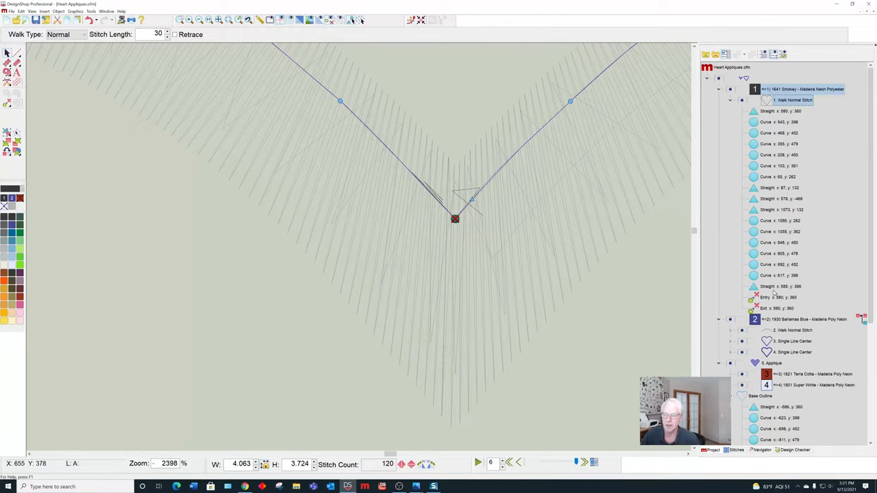
pyautogui.moveTo(590, 268)
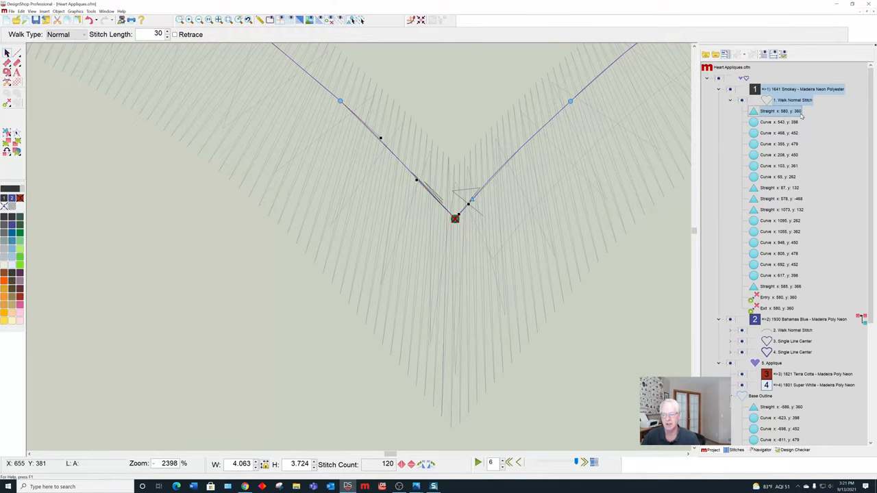
pyautogui.moveTo(793, 289)
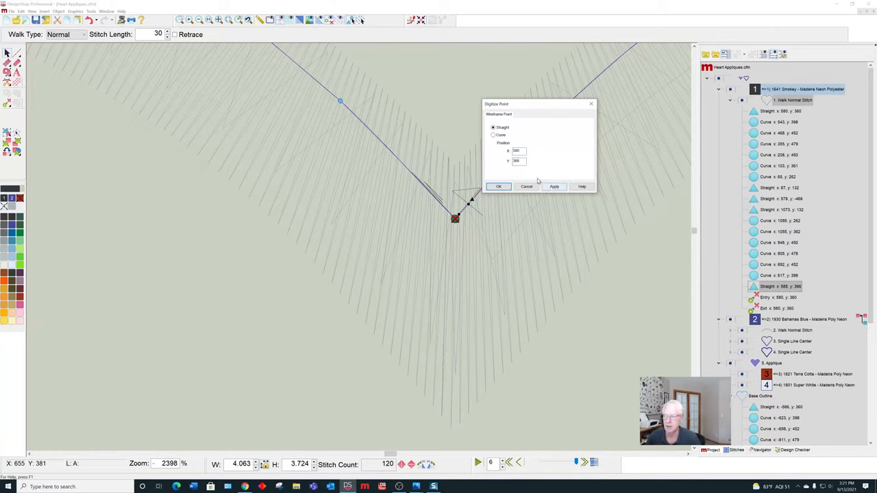
# Step: Edit the final point's X and Y to 580, 360
pyautogui.click(518, 161)
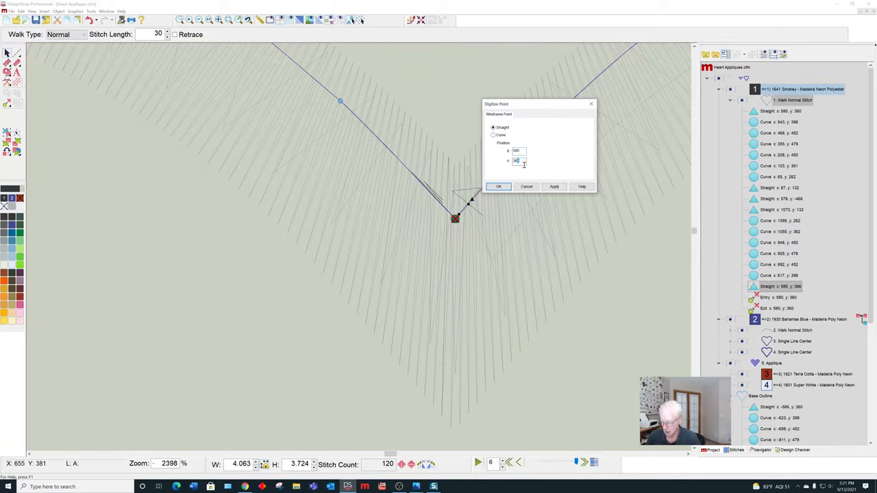
pyautogui.click(499, 186)
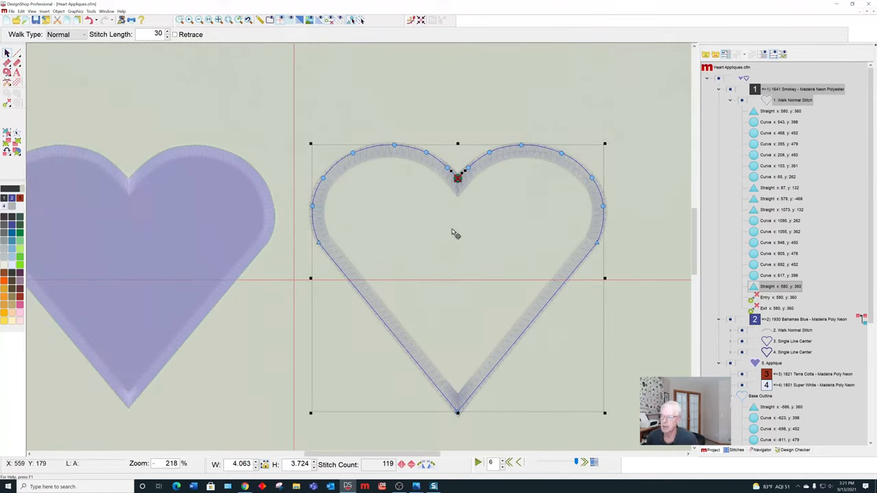
pyautogui.moveTo(520, 257)
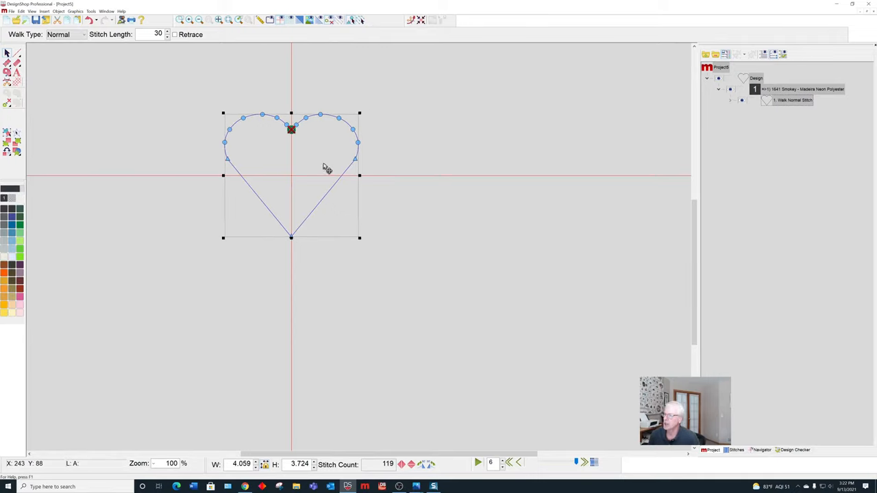
pyautogui.moveTo(322, 165)
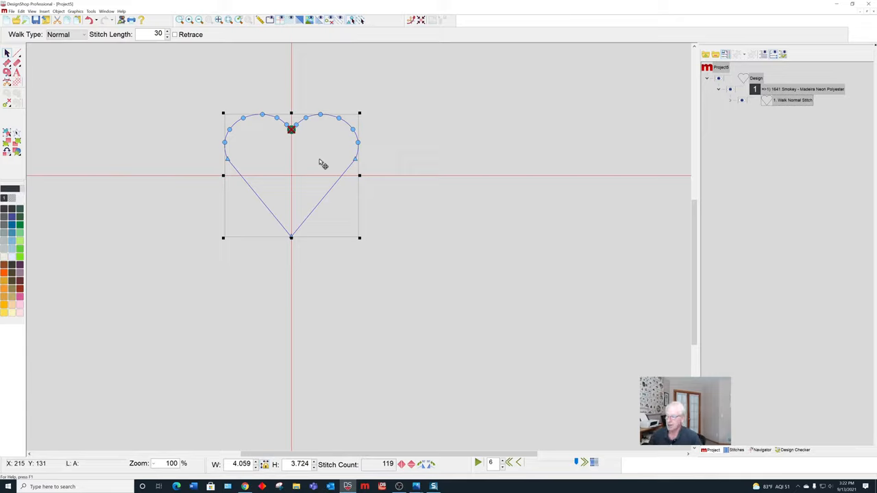
pyautogui.moveTo(310, 147)
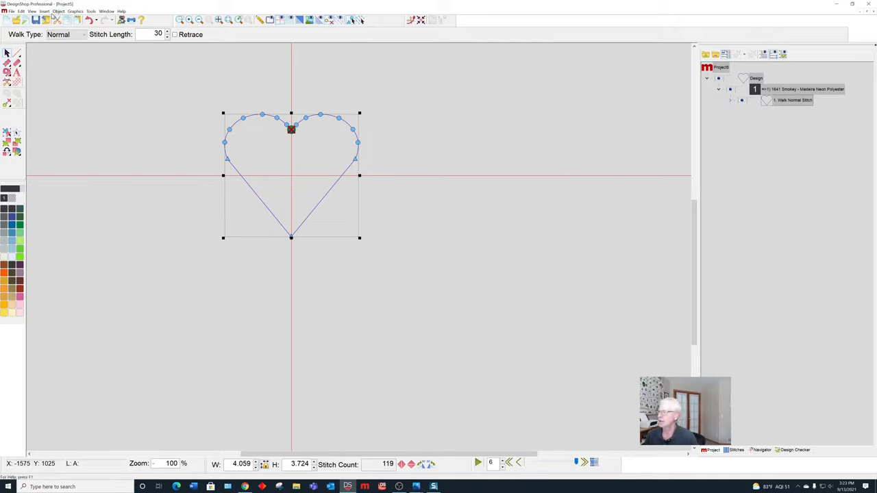
pyautogui.moveTo(310, 171)
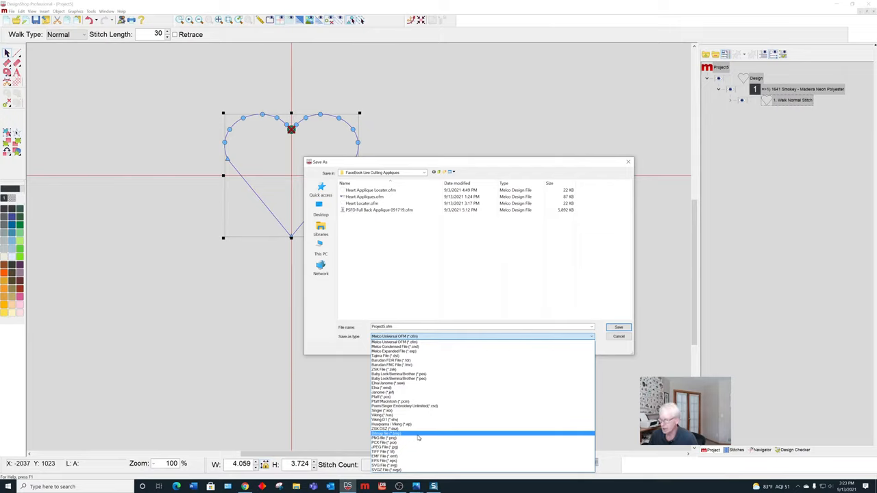
pyautogui.moveTo(427, 356)
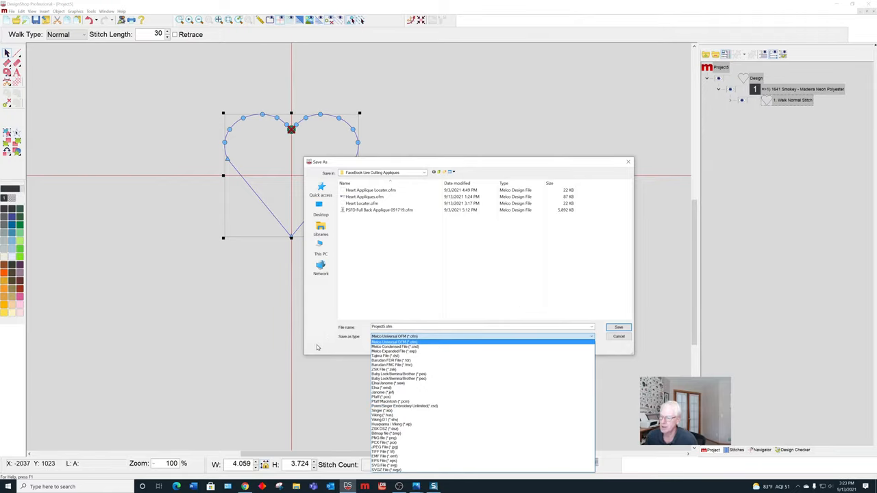
# Step: Cancel saving the untitled Project5 heart outline in Melco Universal OFM format
pyautogui.click(394, 336)
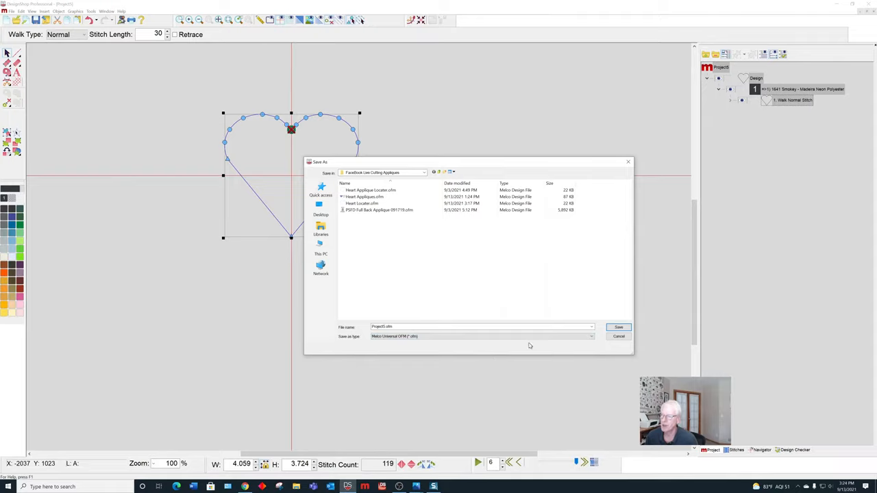
pyautogui.moveTo(574, 354)
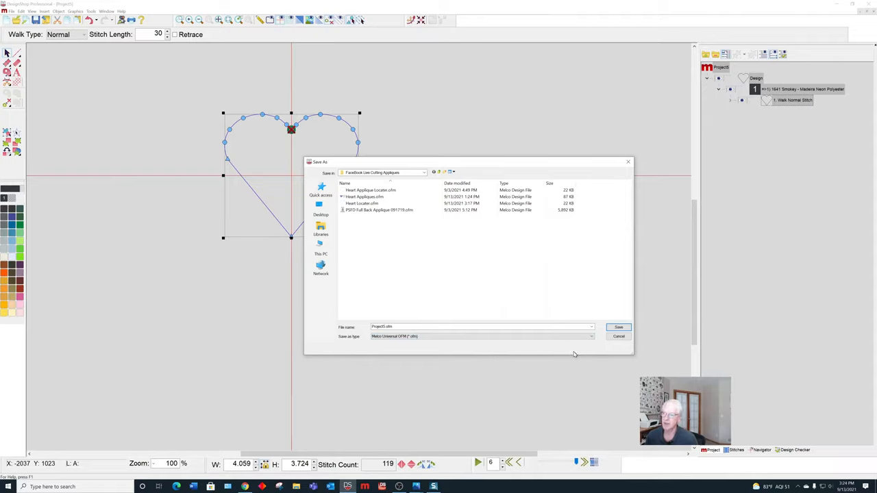
pyautogui.moveTo(575, 354)
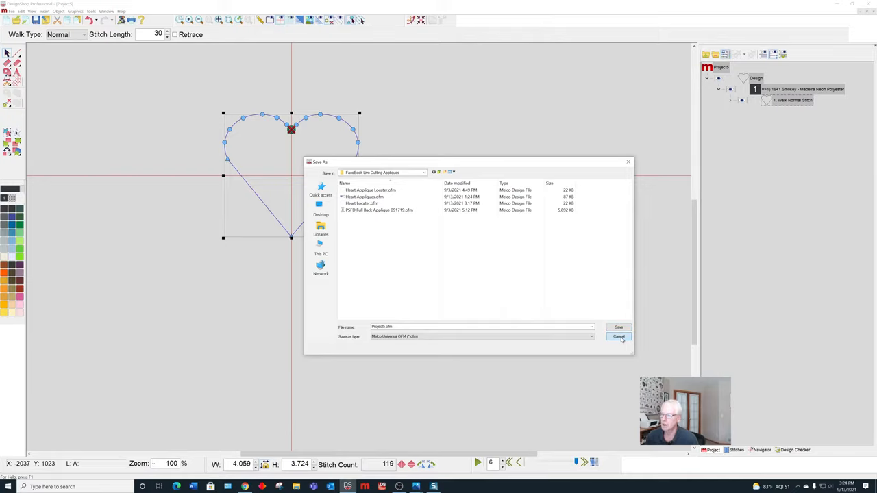
pyautogui.click(619, 336)
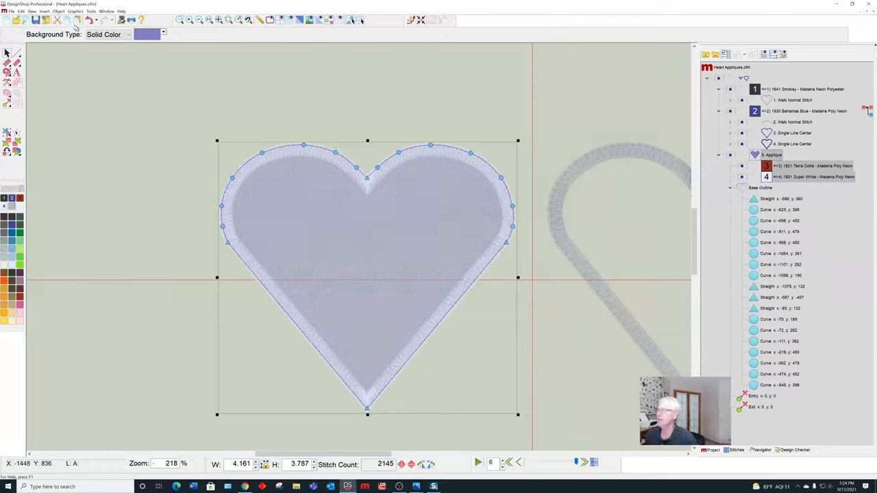
pyautogui.click(11, 12)
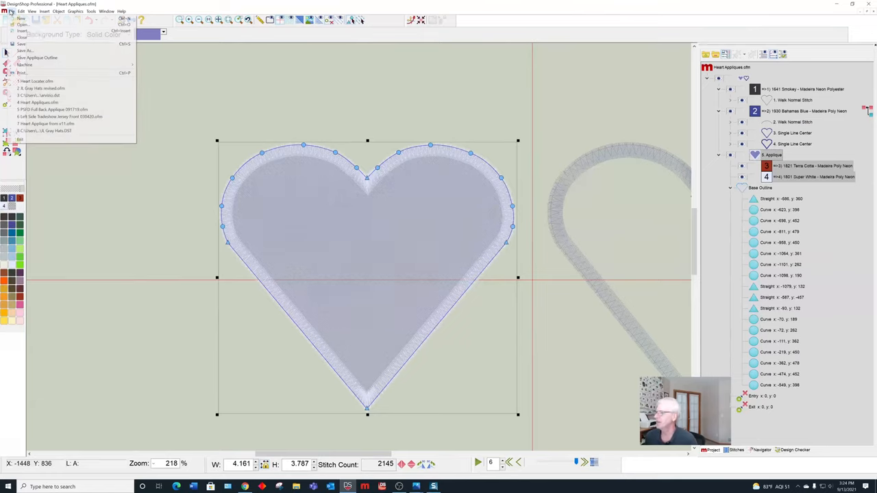
pyautogui.moveTo(22, 37)
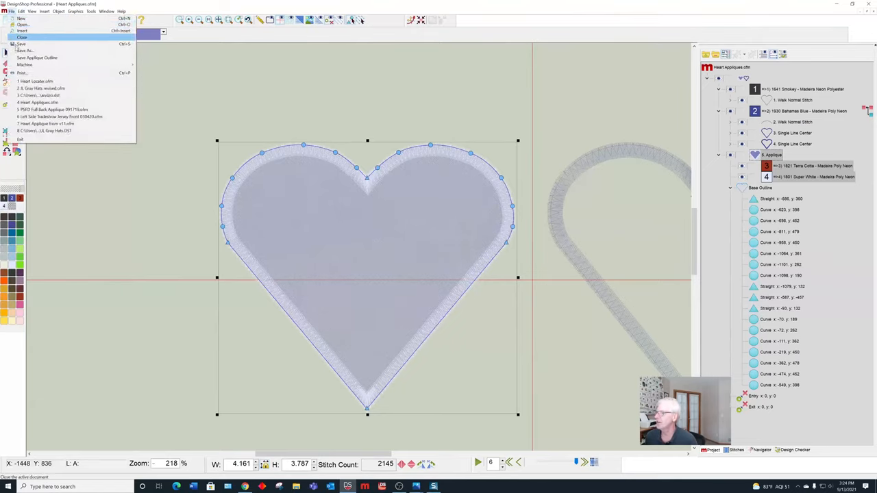
pyautogui.click(25, 50)
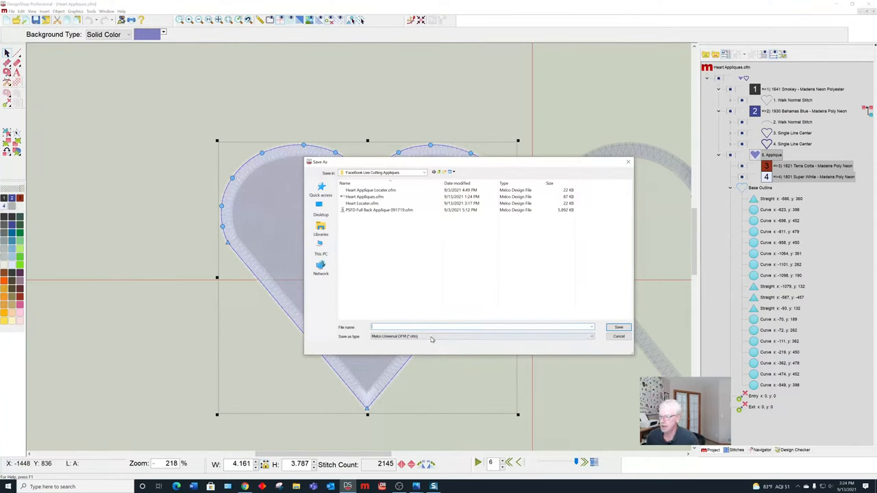
pyautogui.click(591, 336)
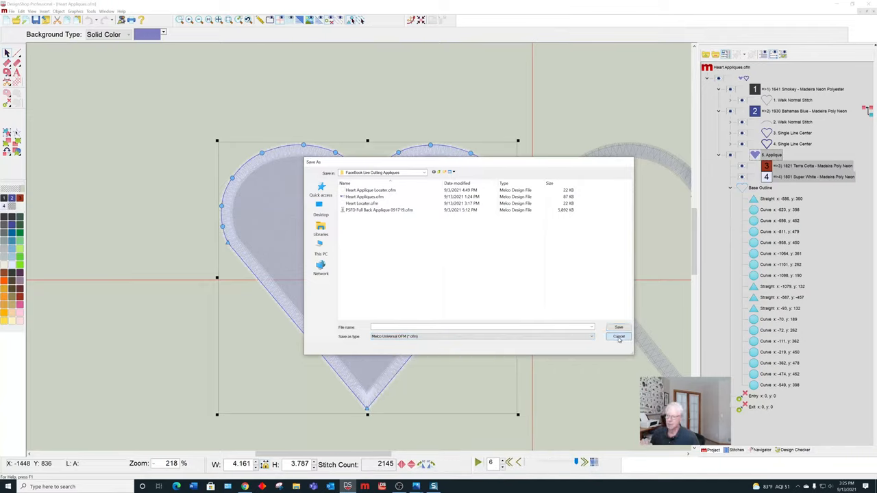
pyautogui.click(619, 336)
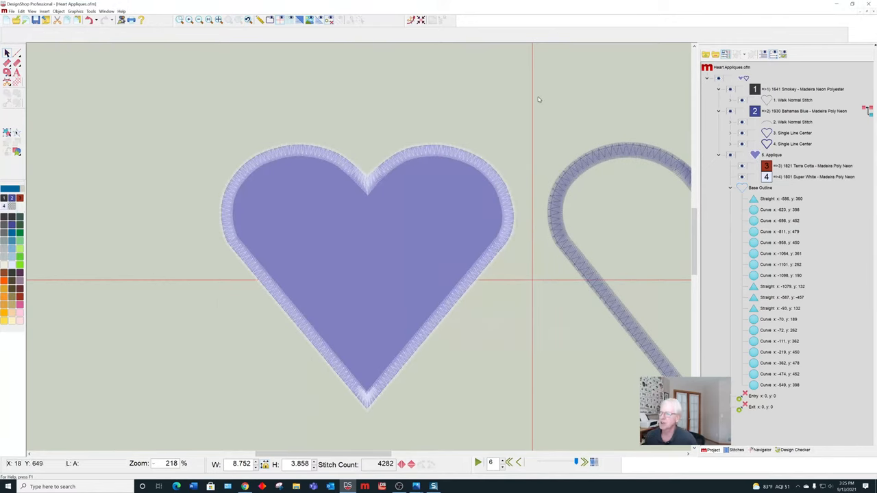
# Step: Bring up the open PSFD Full Back Applique 091719.ofm design from the Window menu
pyautogui.click(107, 12)
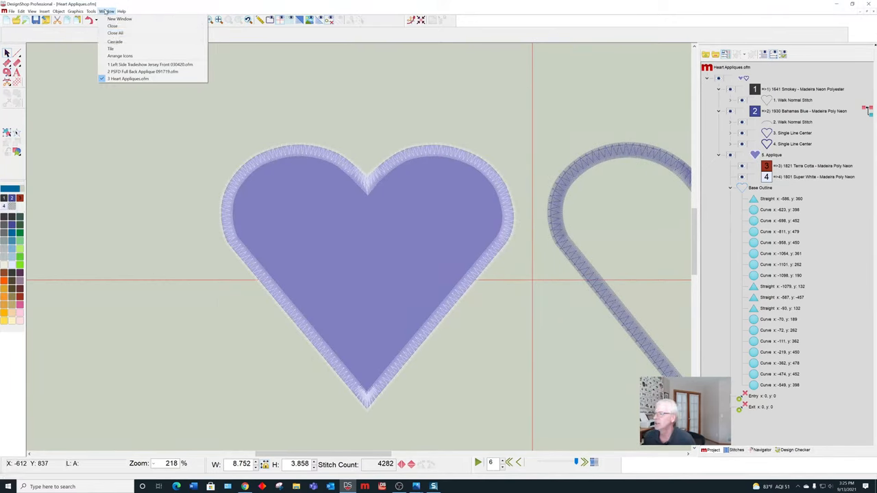
pyautogui.click(142, 71)
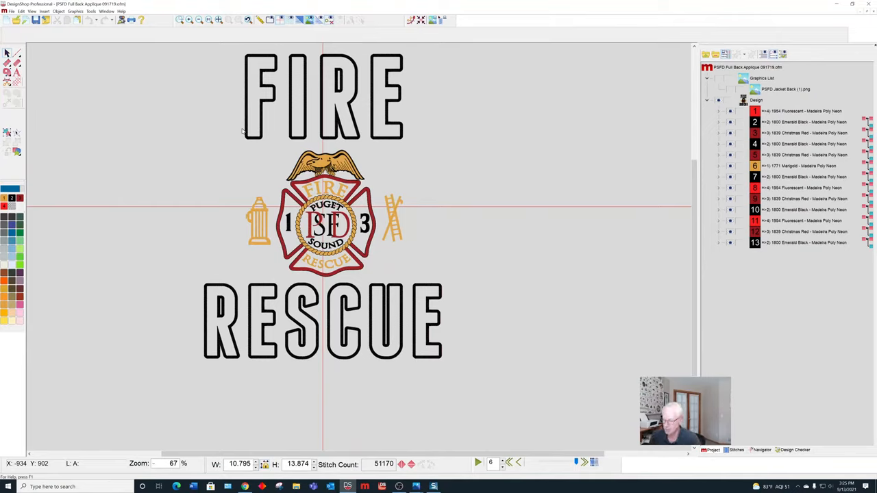
pyautogui.moveTo(418, 75)
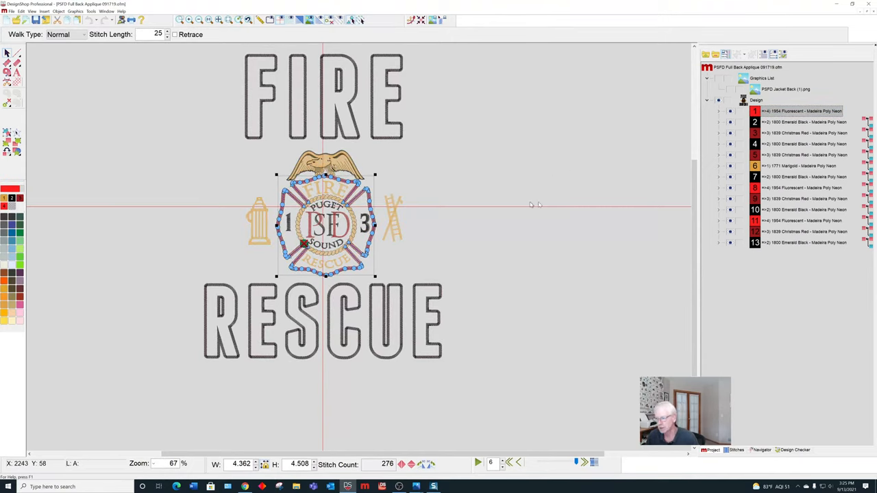
pyautogui.moveTo(632, 204)
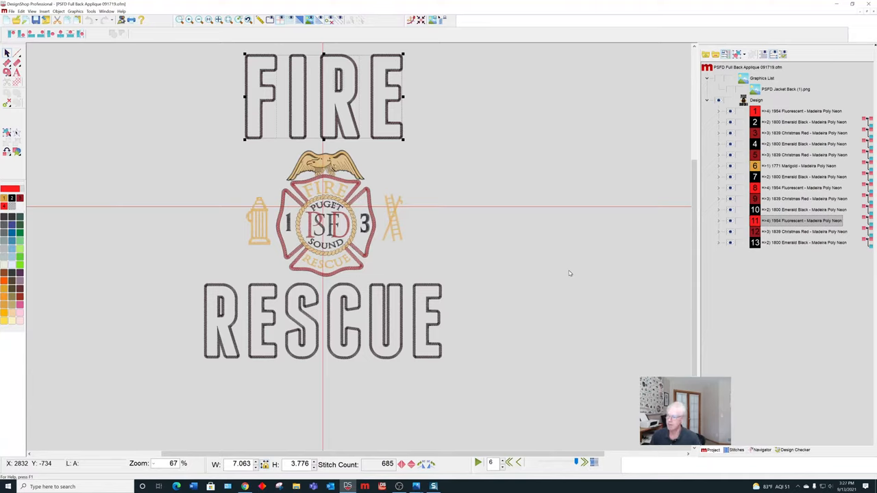
pyautogui.moveTo(420, 316)
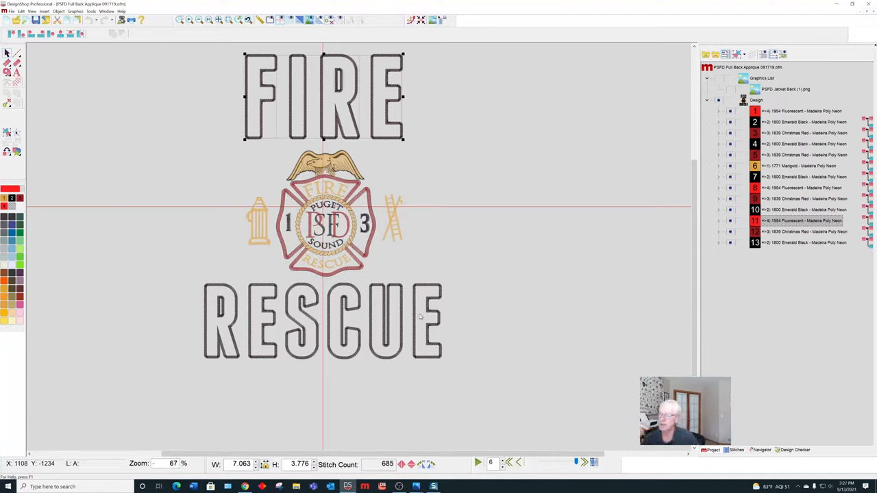
pyautogui.moveTo(421, 317)
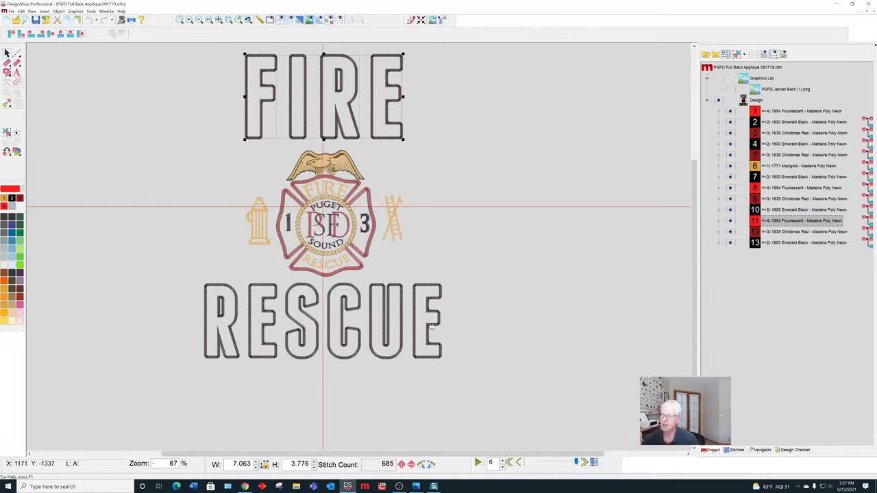
pyautogui.moveTo(527, 327)
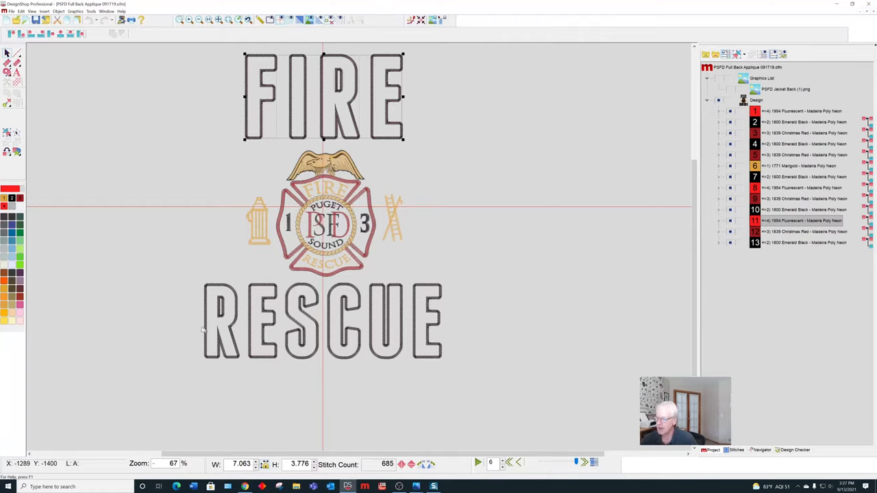
pyautogui.moveTo(433, 146)
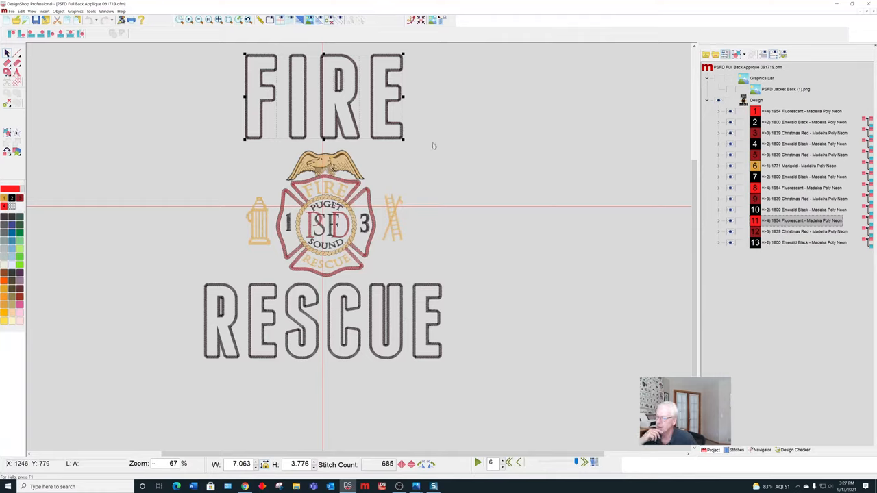
pyautogui.moveTo(148, 83)
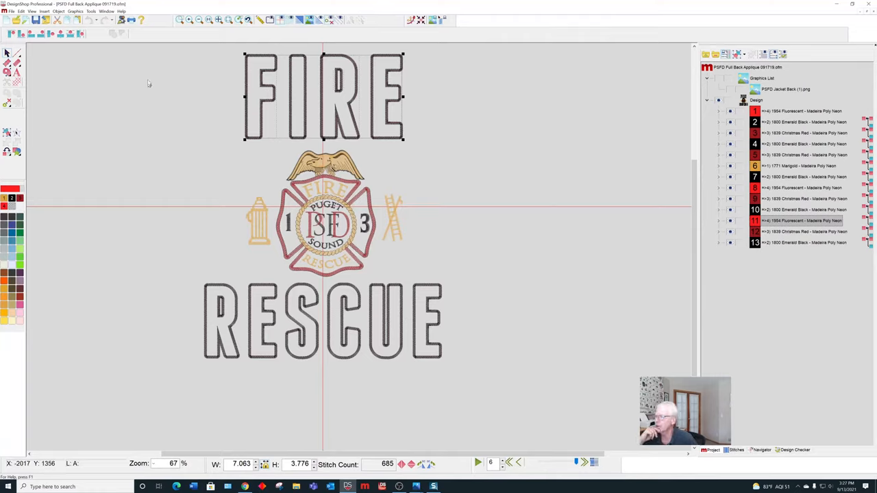
pyautogui.click(107, 12)
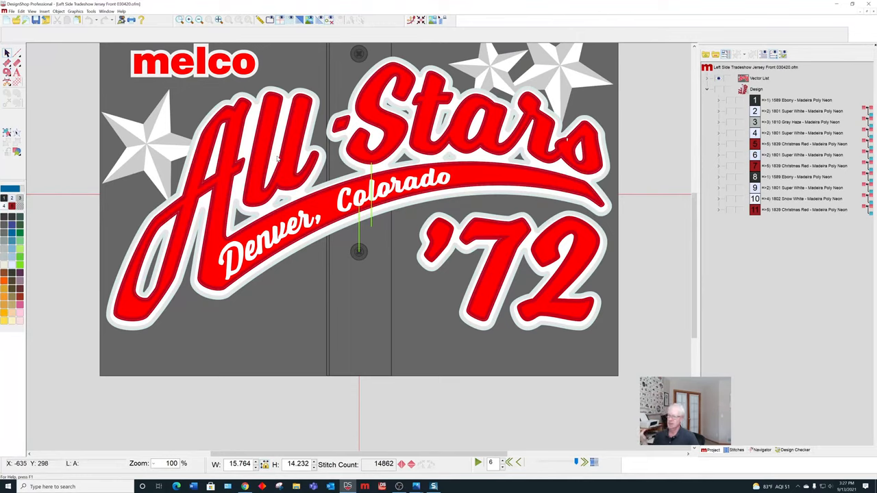
pyautogui.moveTo(280, 120)
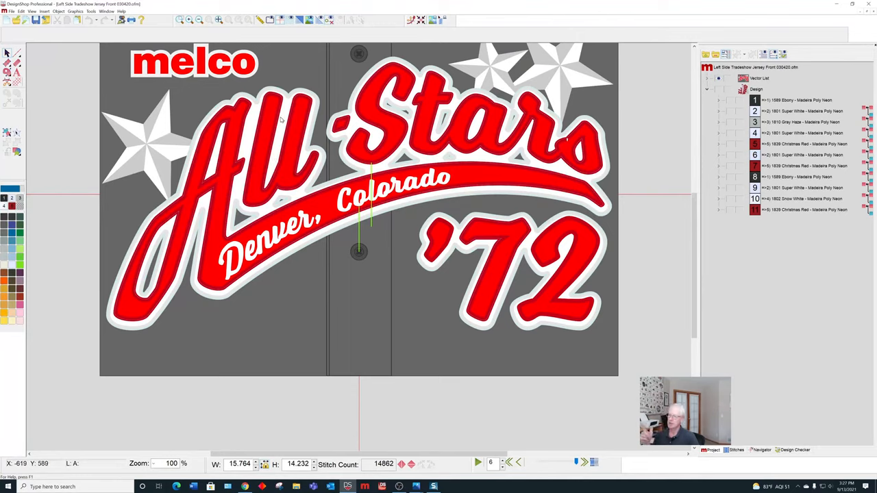
pyautogui.moveTo(298, 125)
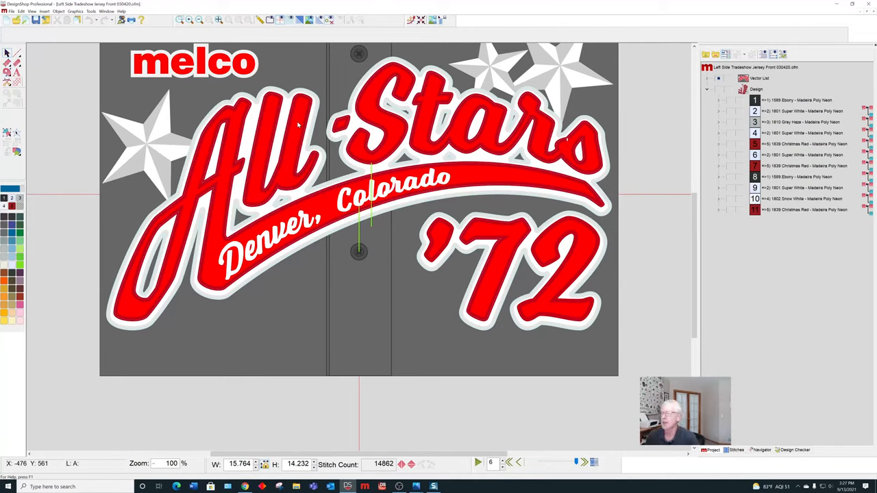
pyautogui.moveTo(400, 124)
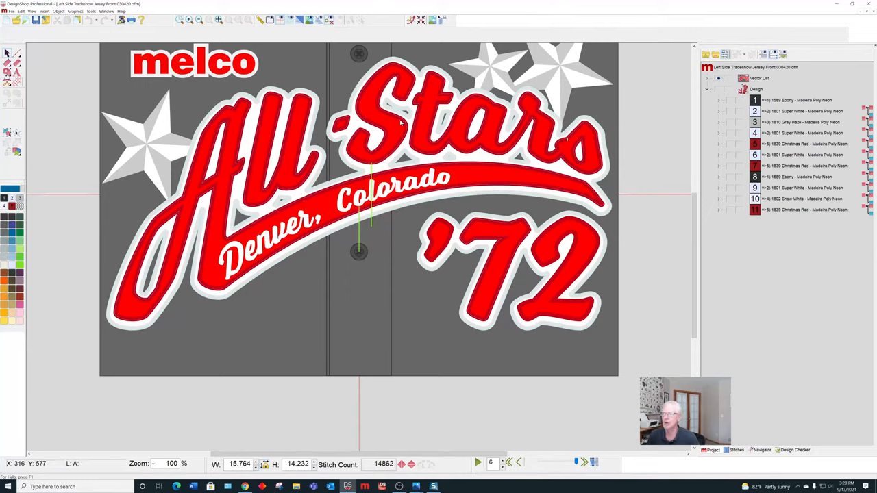
pyautogui.moveTo(401, 122)
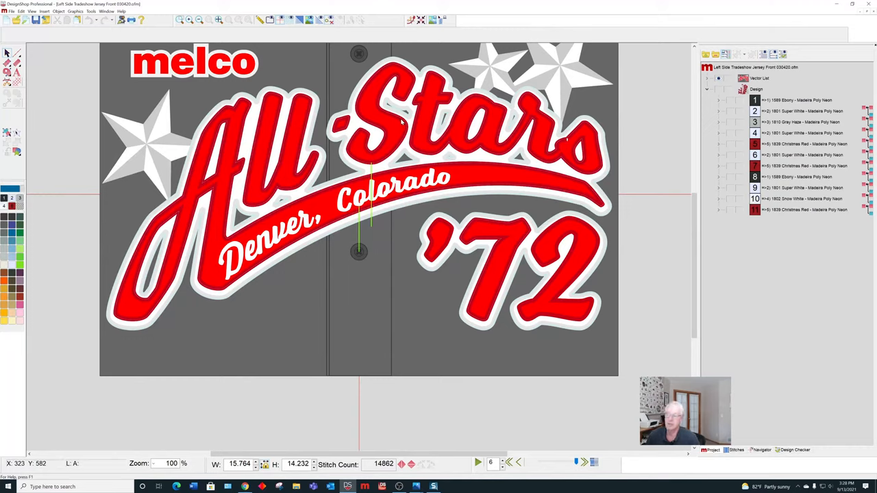
pyautogui.moveTo(402, 122)
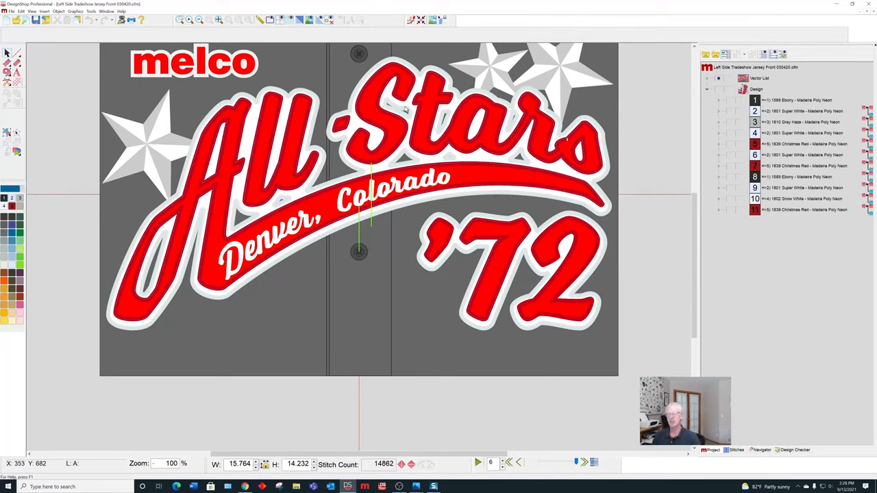
pyautogui.moveTo(405, 111)
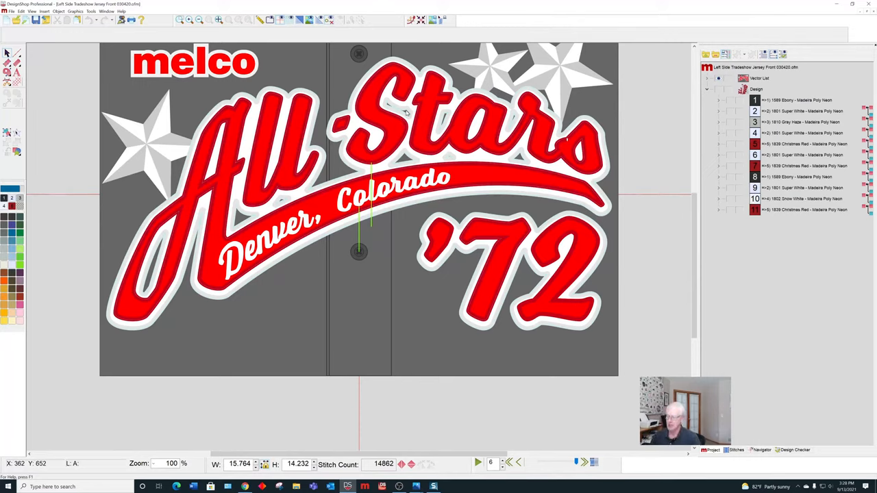
pyautogui.moveTo(405, 120)
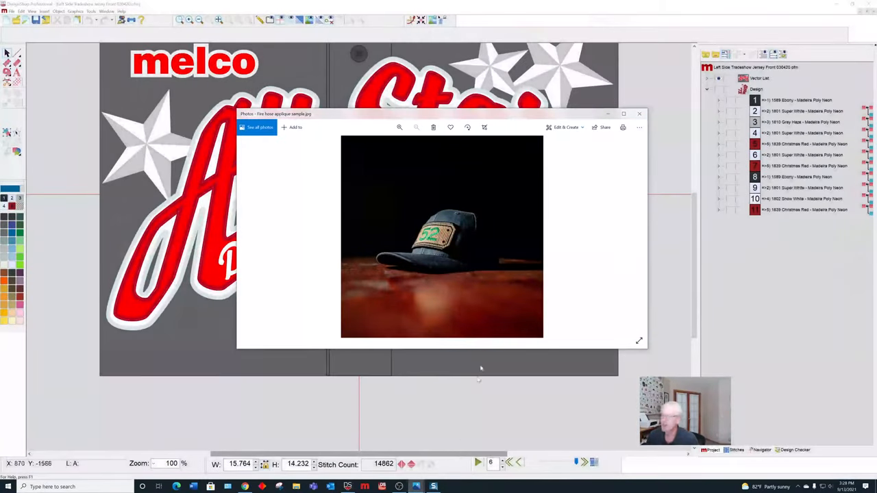
# Step: Maximize the Photos window and zoom the cap photo to 134%
pyautogui.click(623, 113)
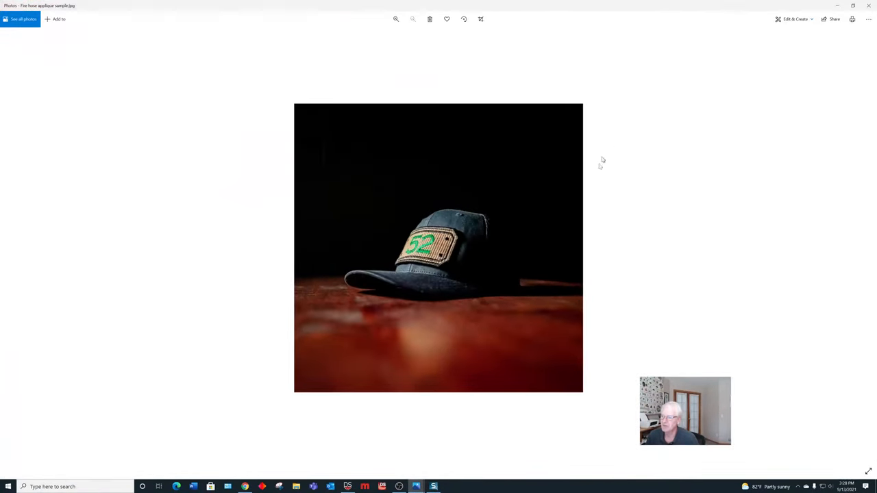
pyautogui.moveTo(537, 303)
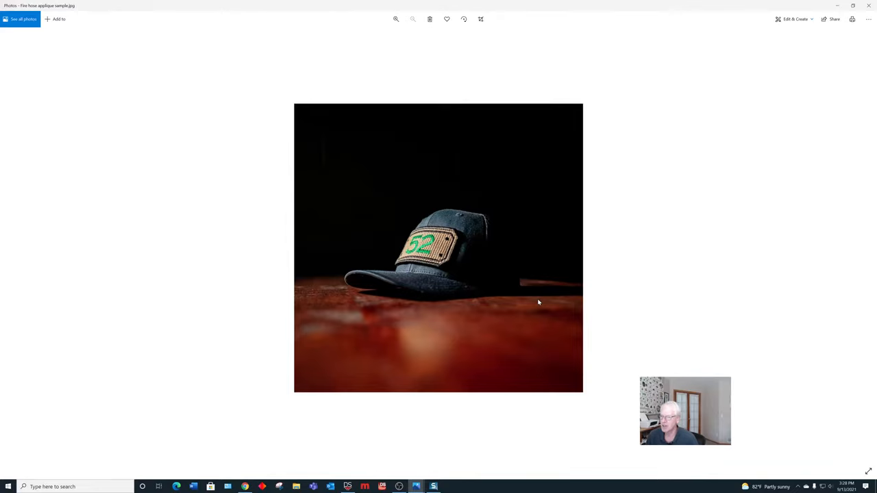
pyautogui.click(395, 19)
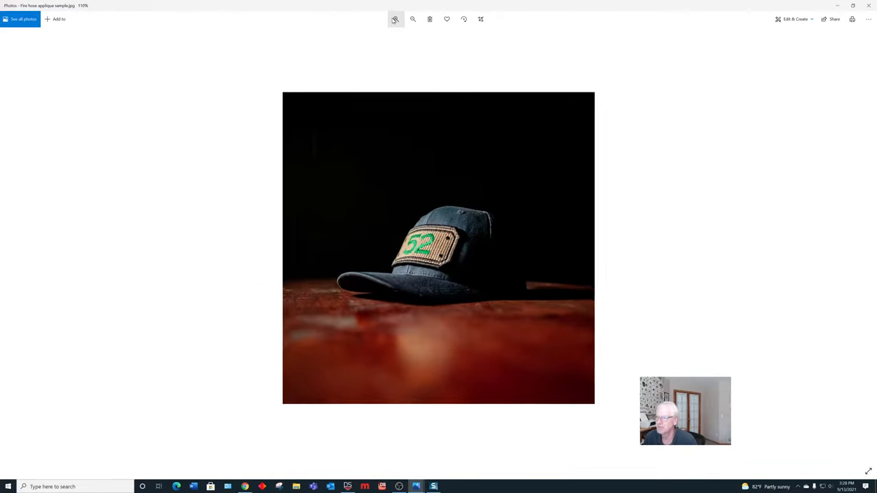
pyautogui.click(413, 19)
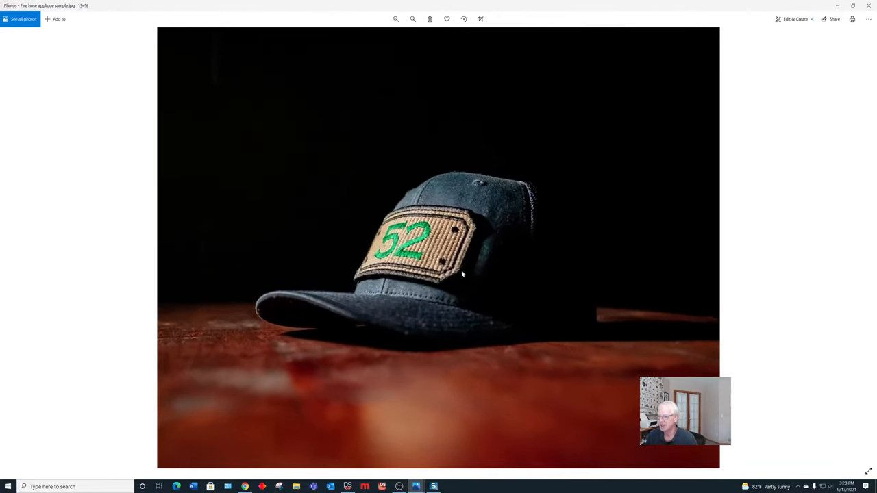